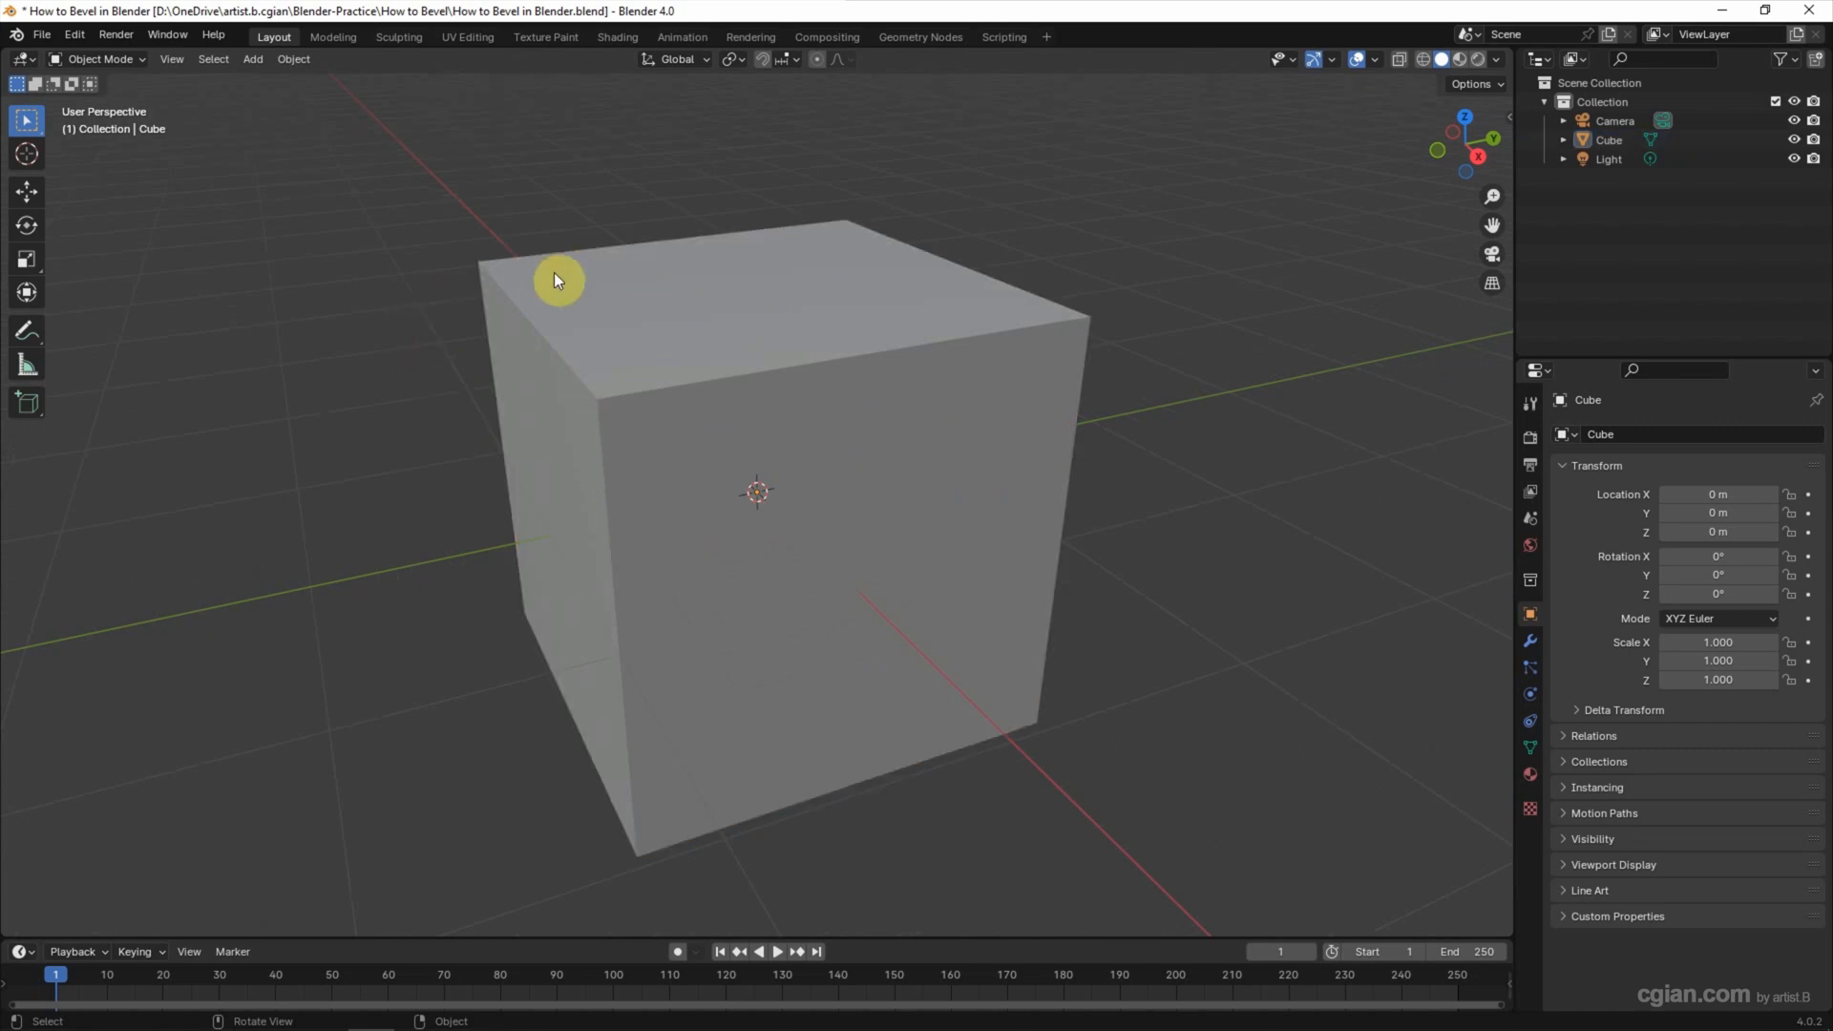
Select the cube, enter Edit Mode and pick its front top corner vertex
left_click(556, 280)
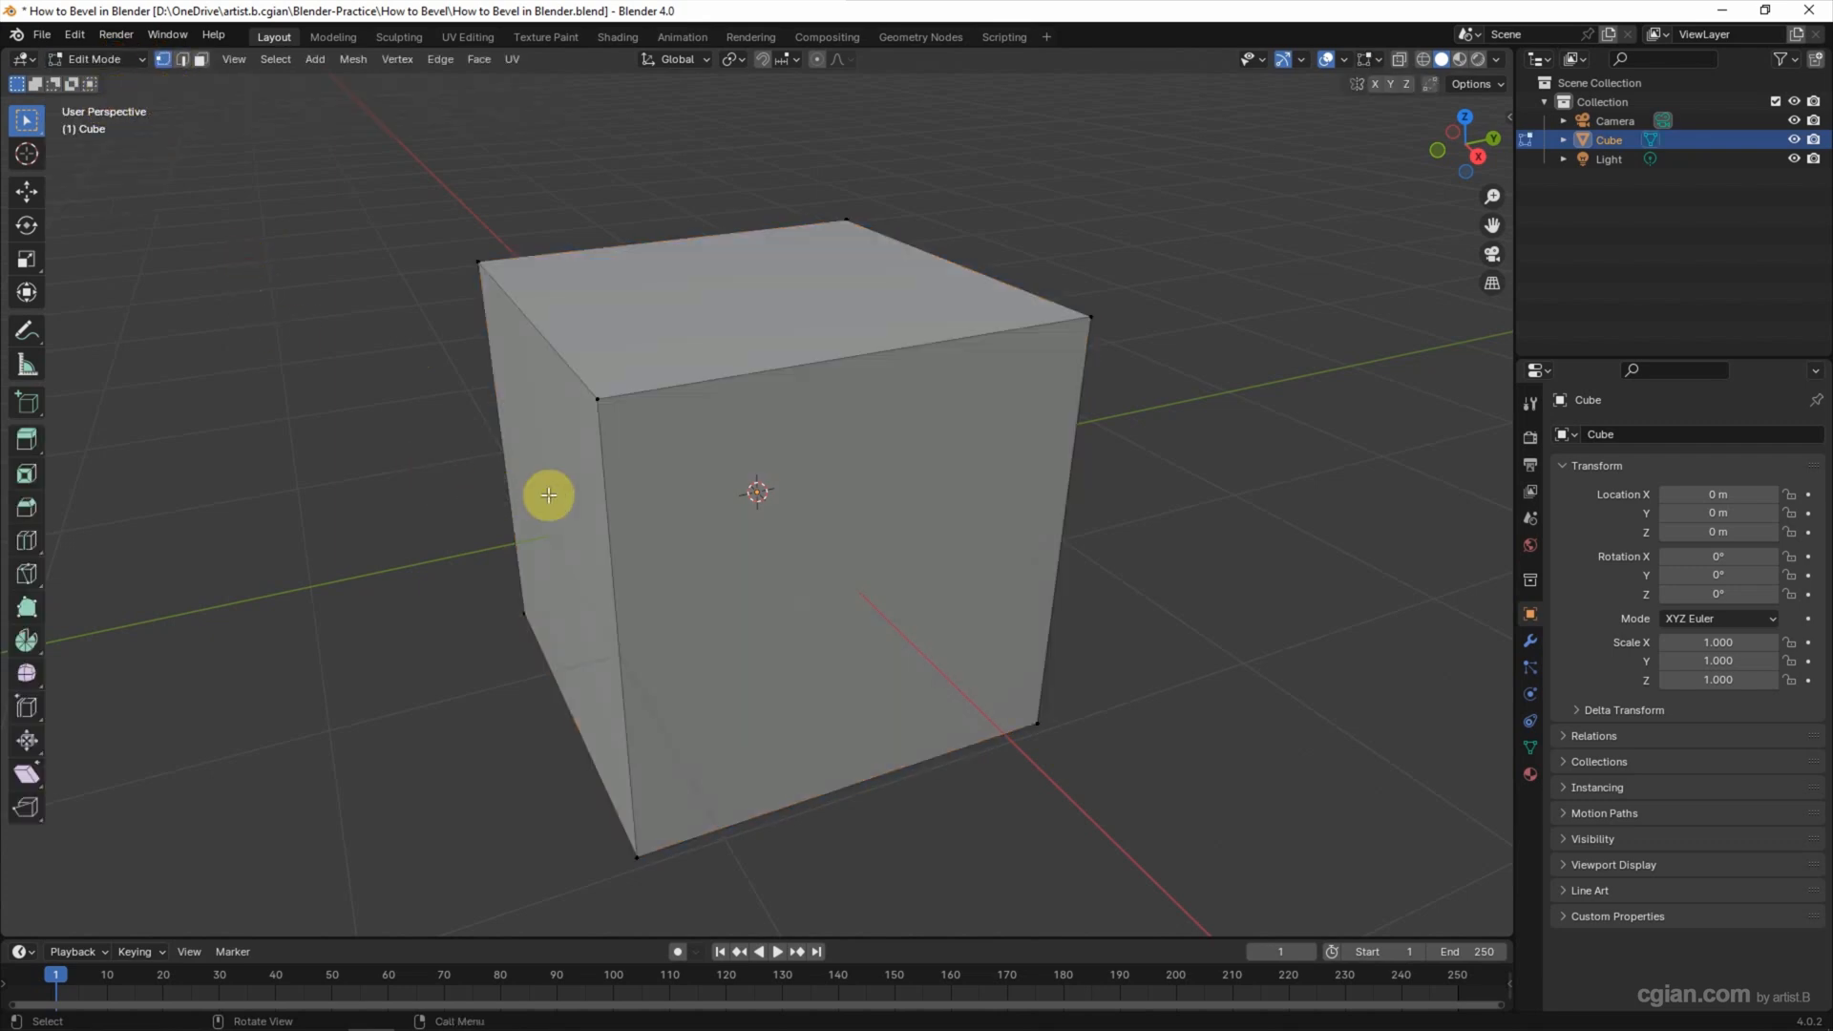
left_click(606, 405)
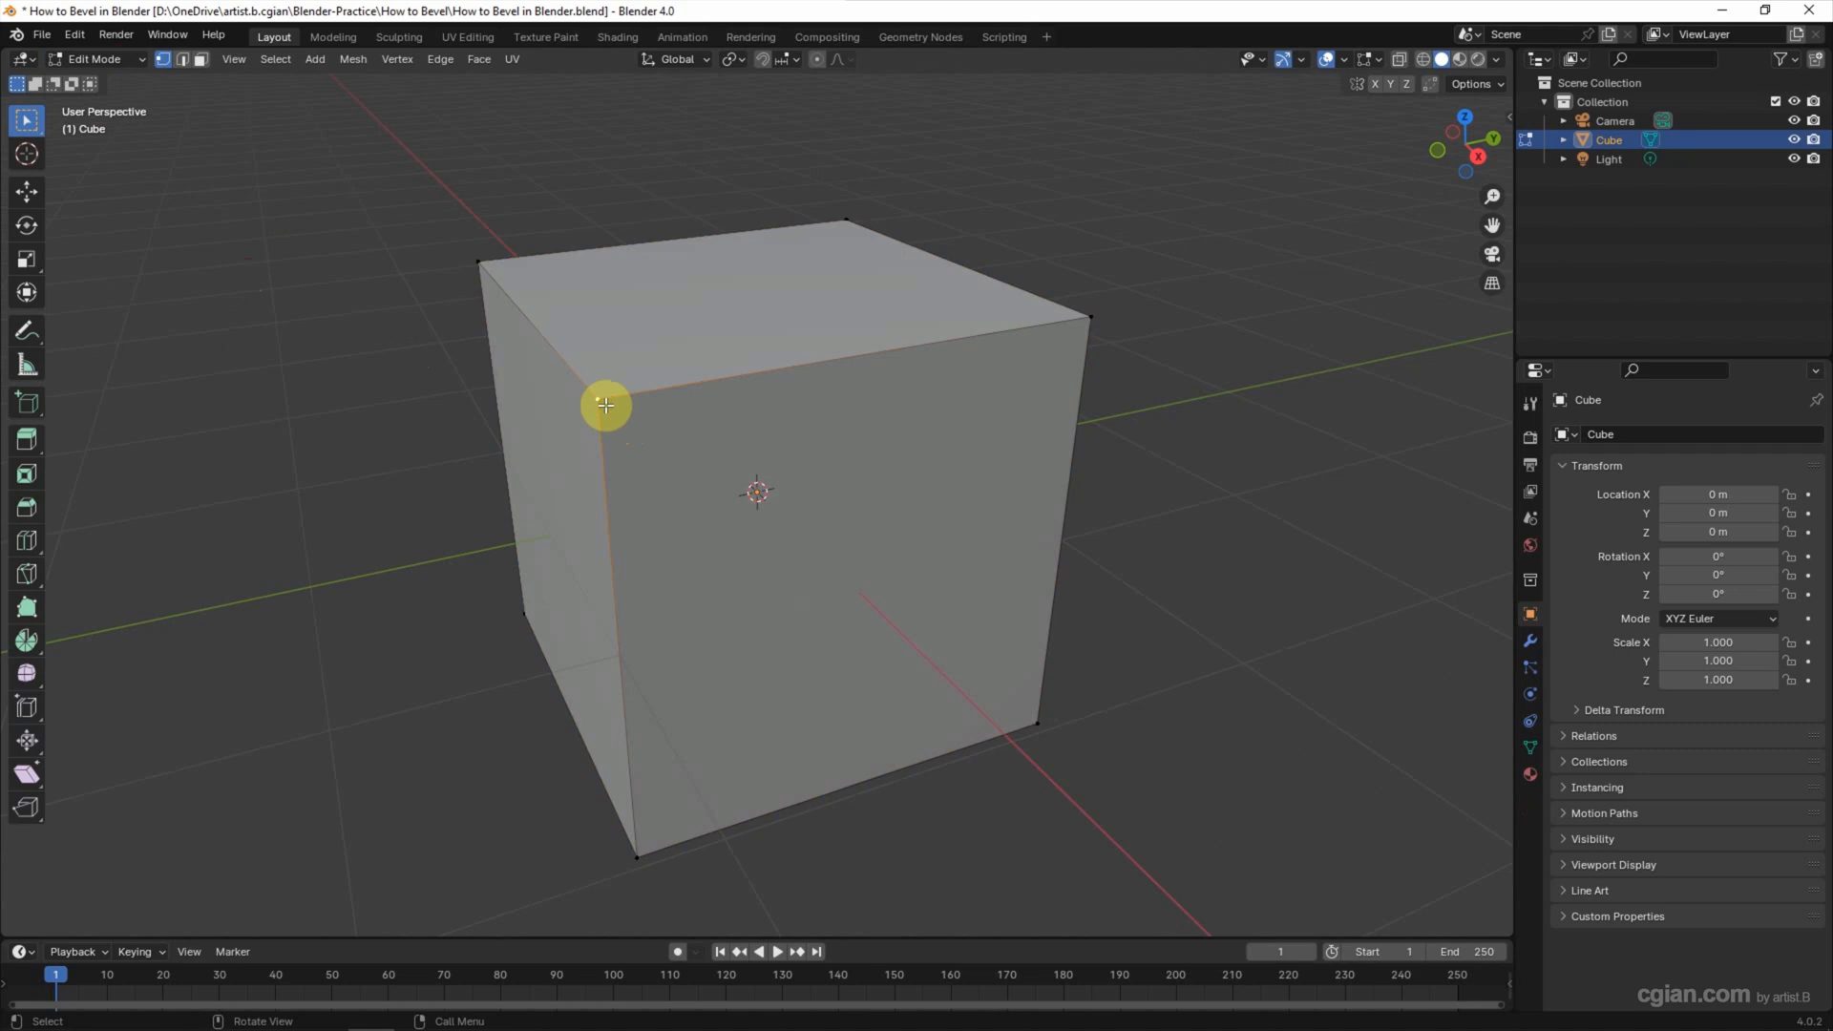
left_click(397, 59)
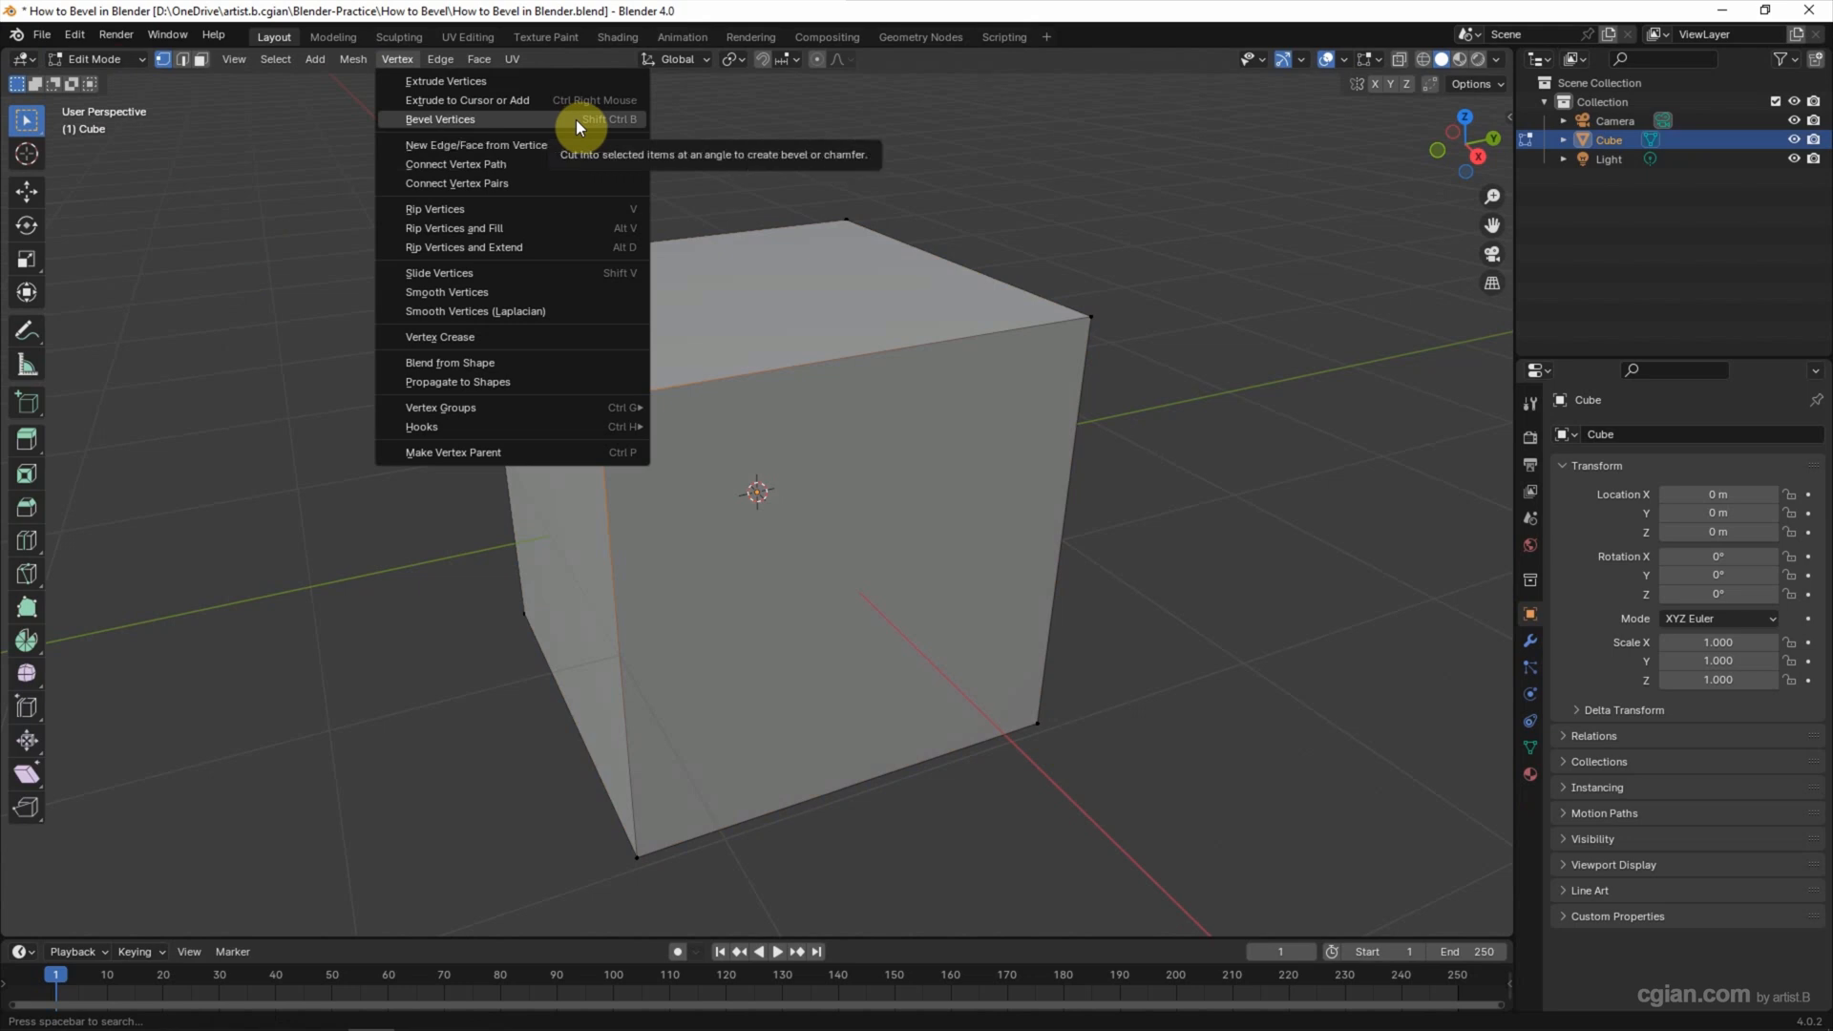
Bevel the corner vertex into a rounded four-segment patch, then undo it
left_click(441, 118)
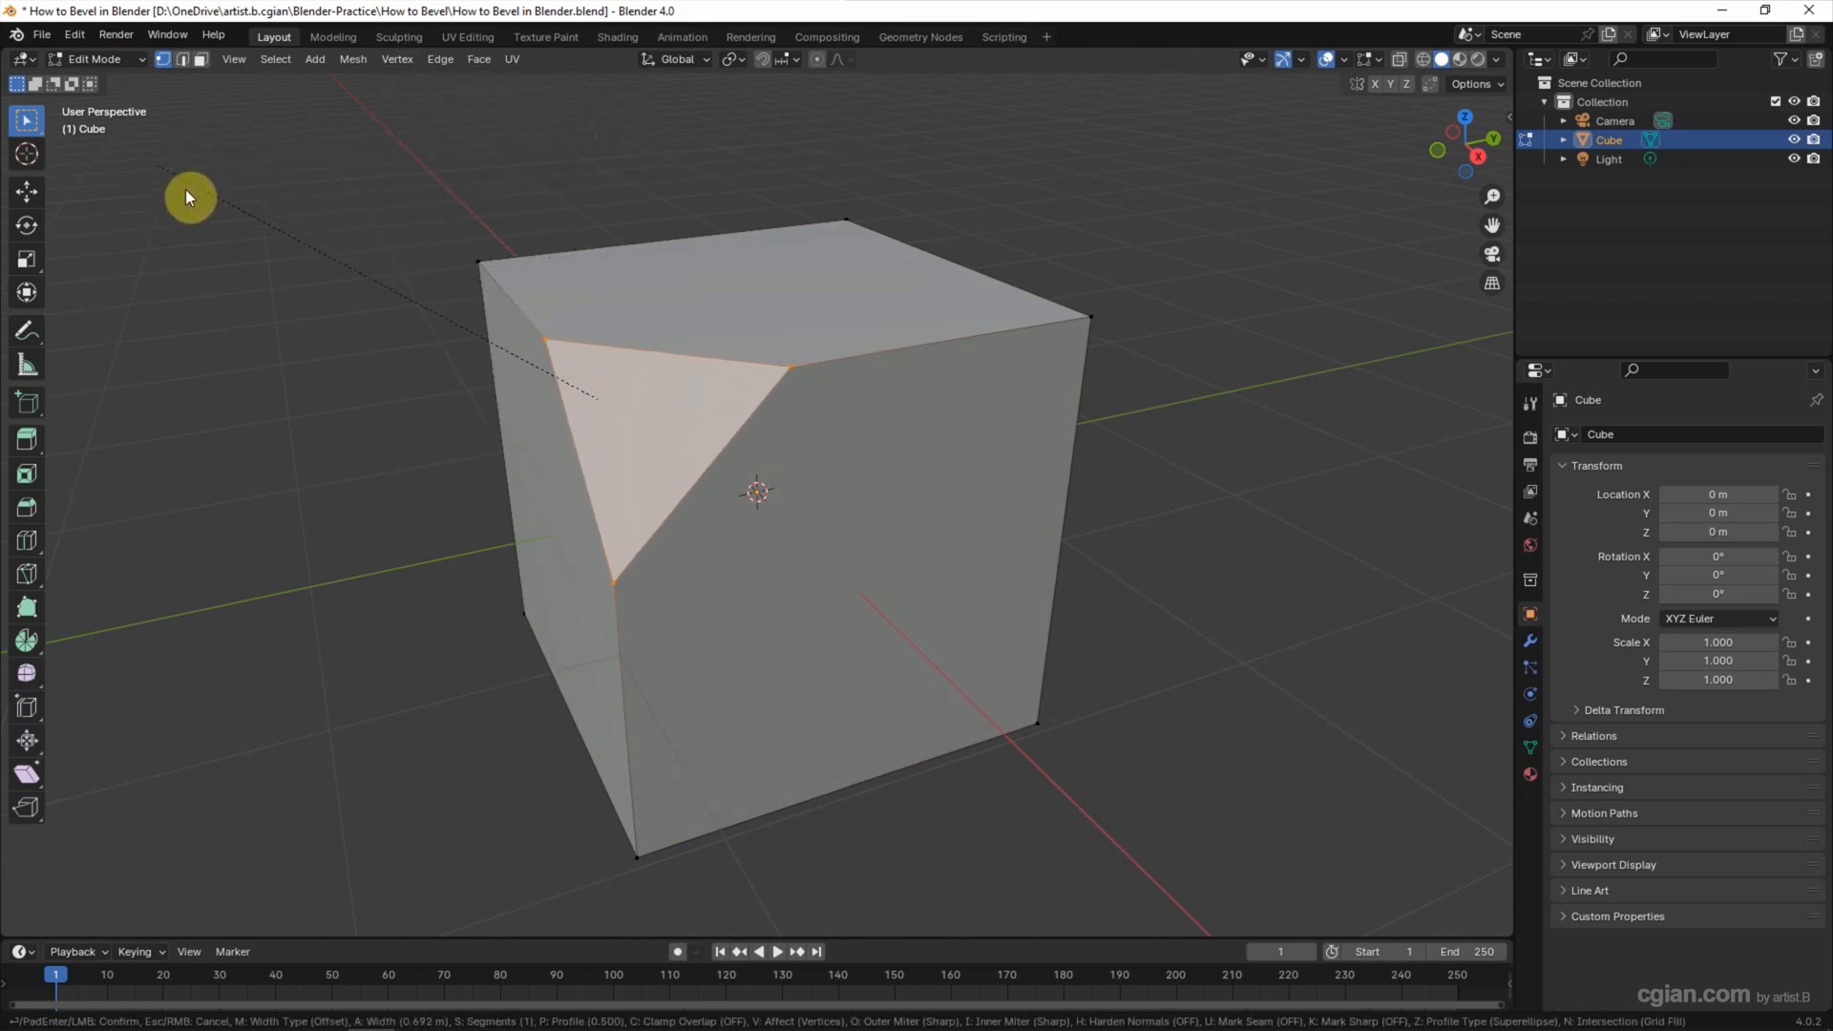
left_click(138, 181)
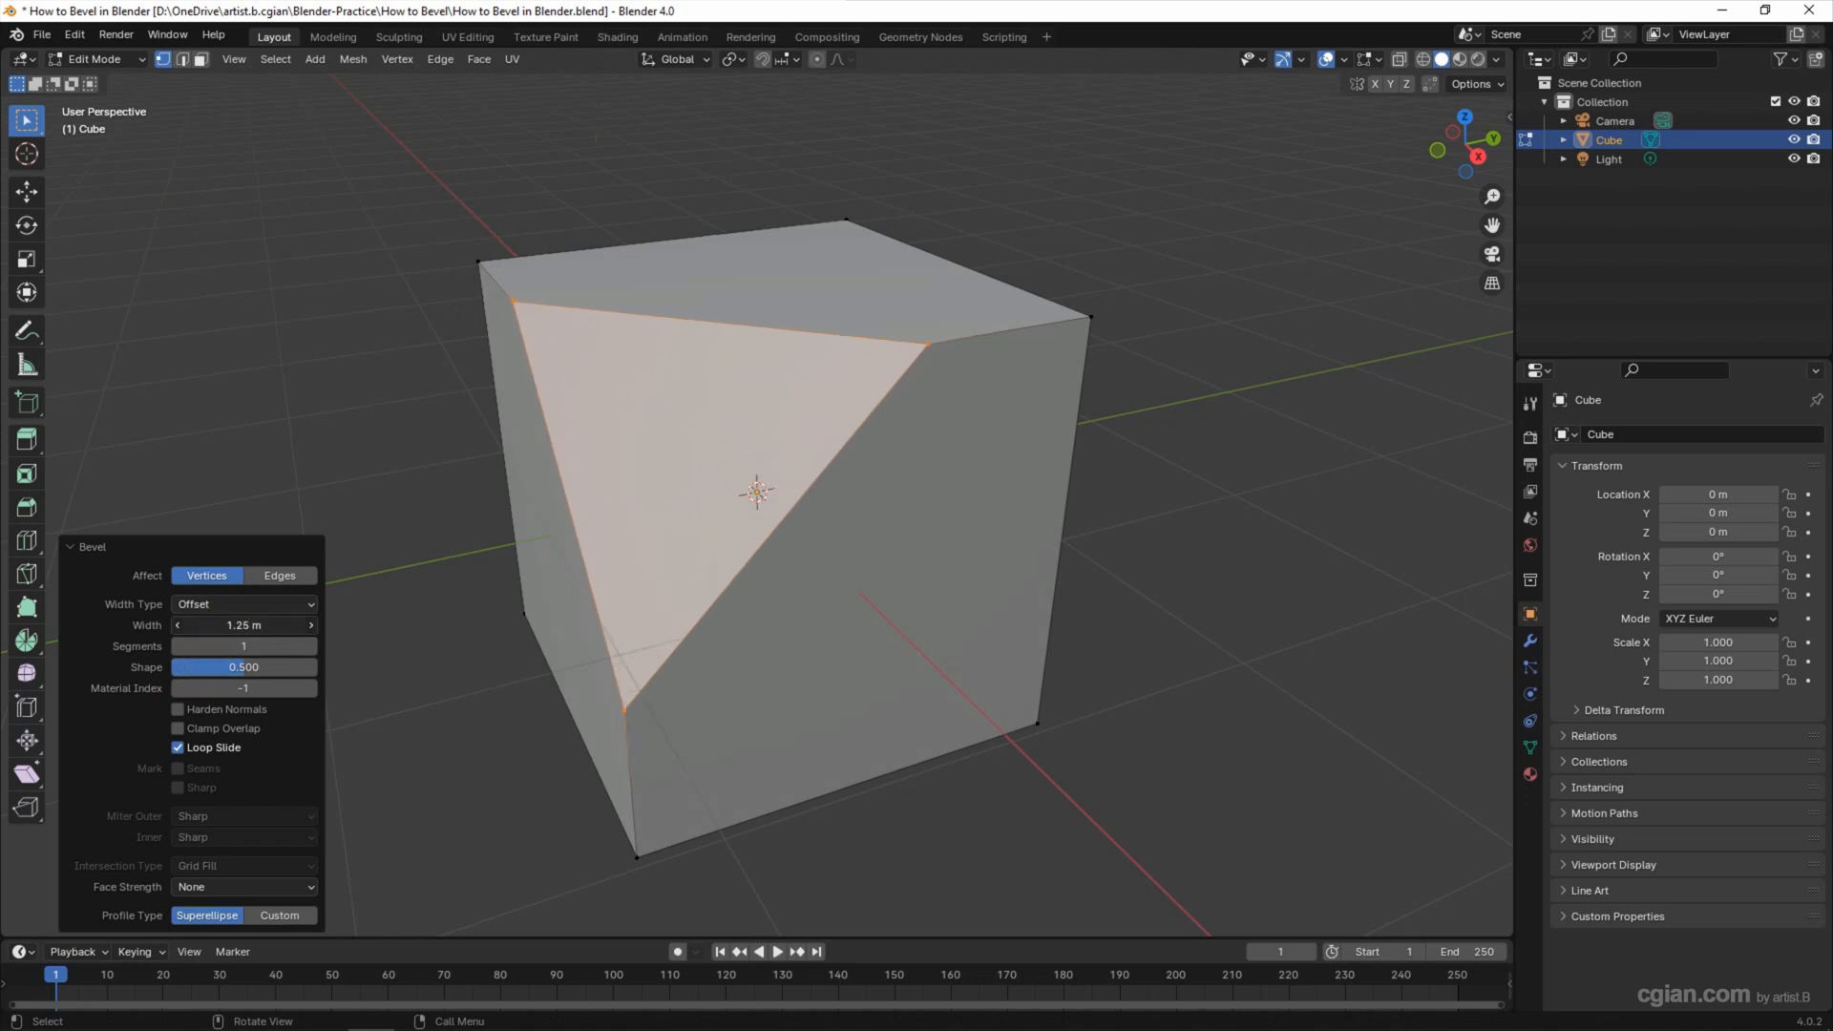
left_click(311, 646)
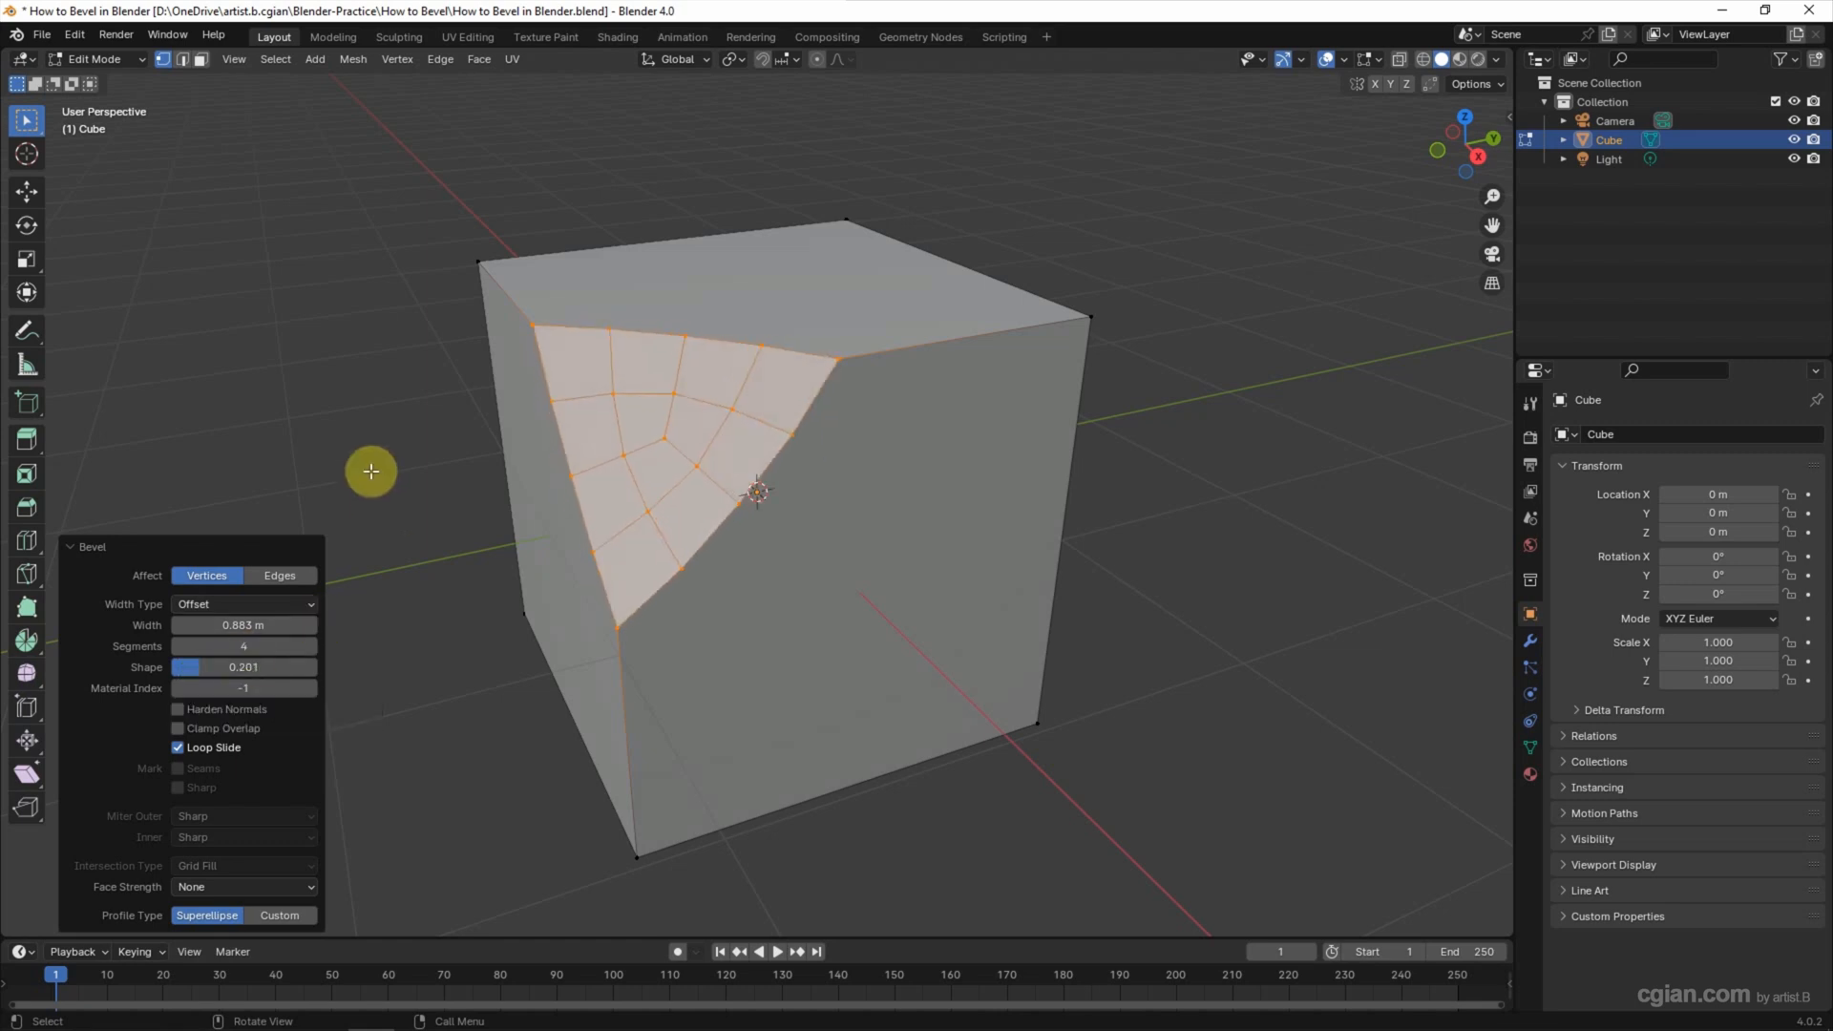
key("ctrl+z")
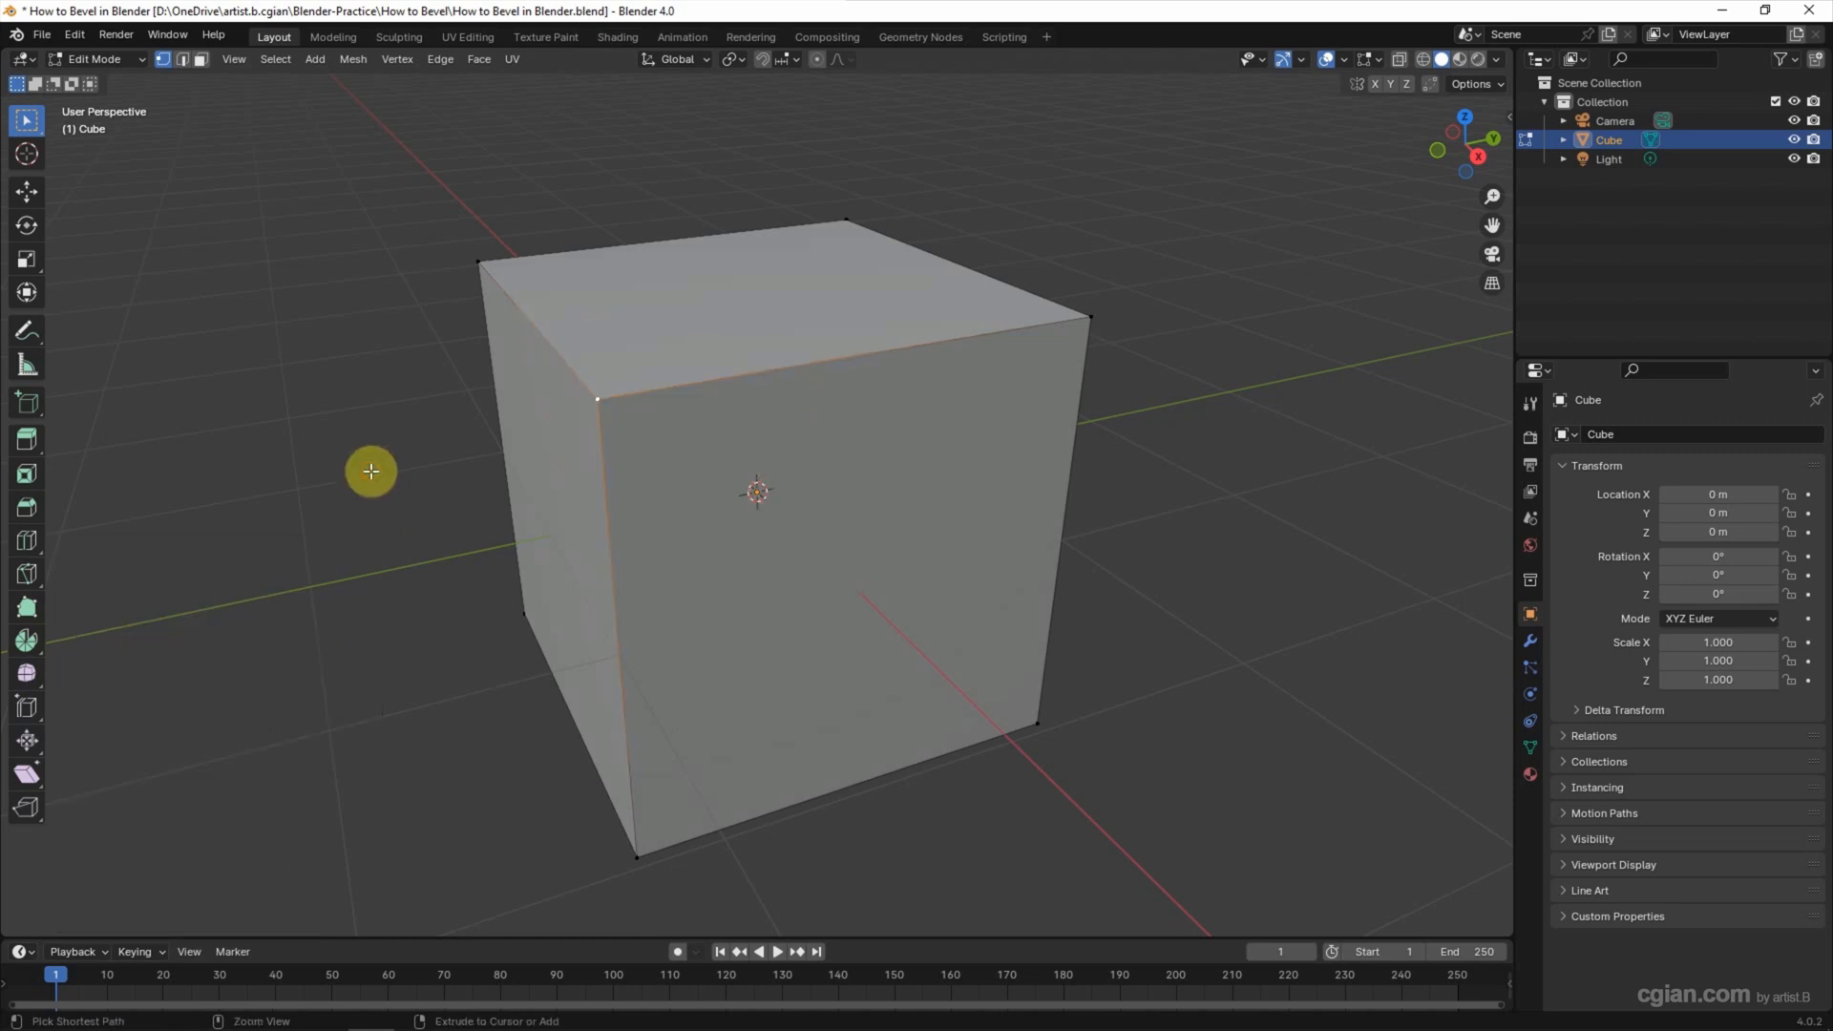
mouse_move(1096, 319)
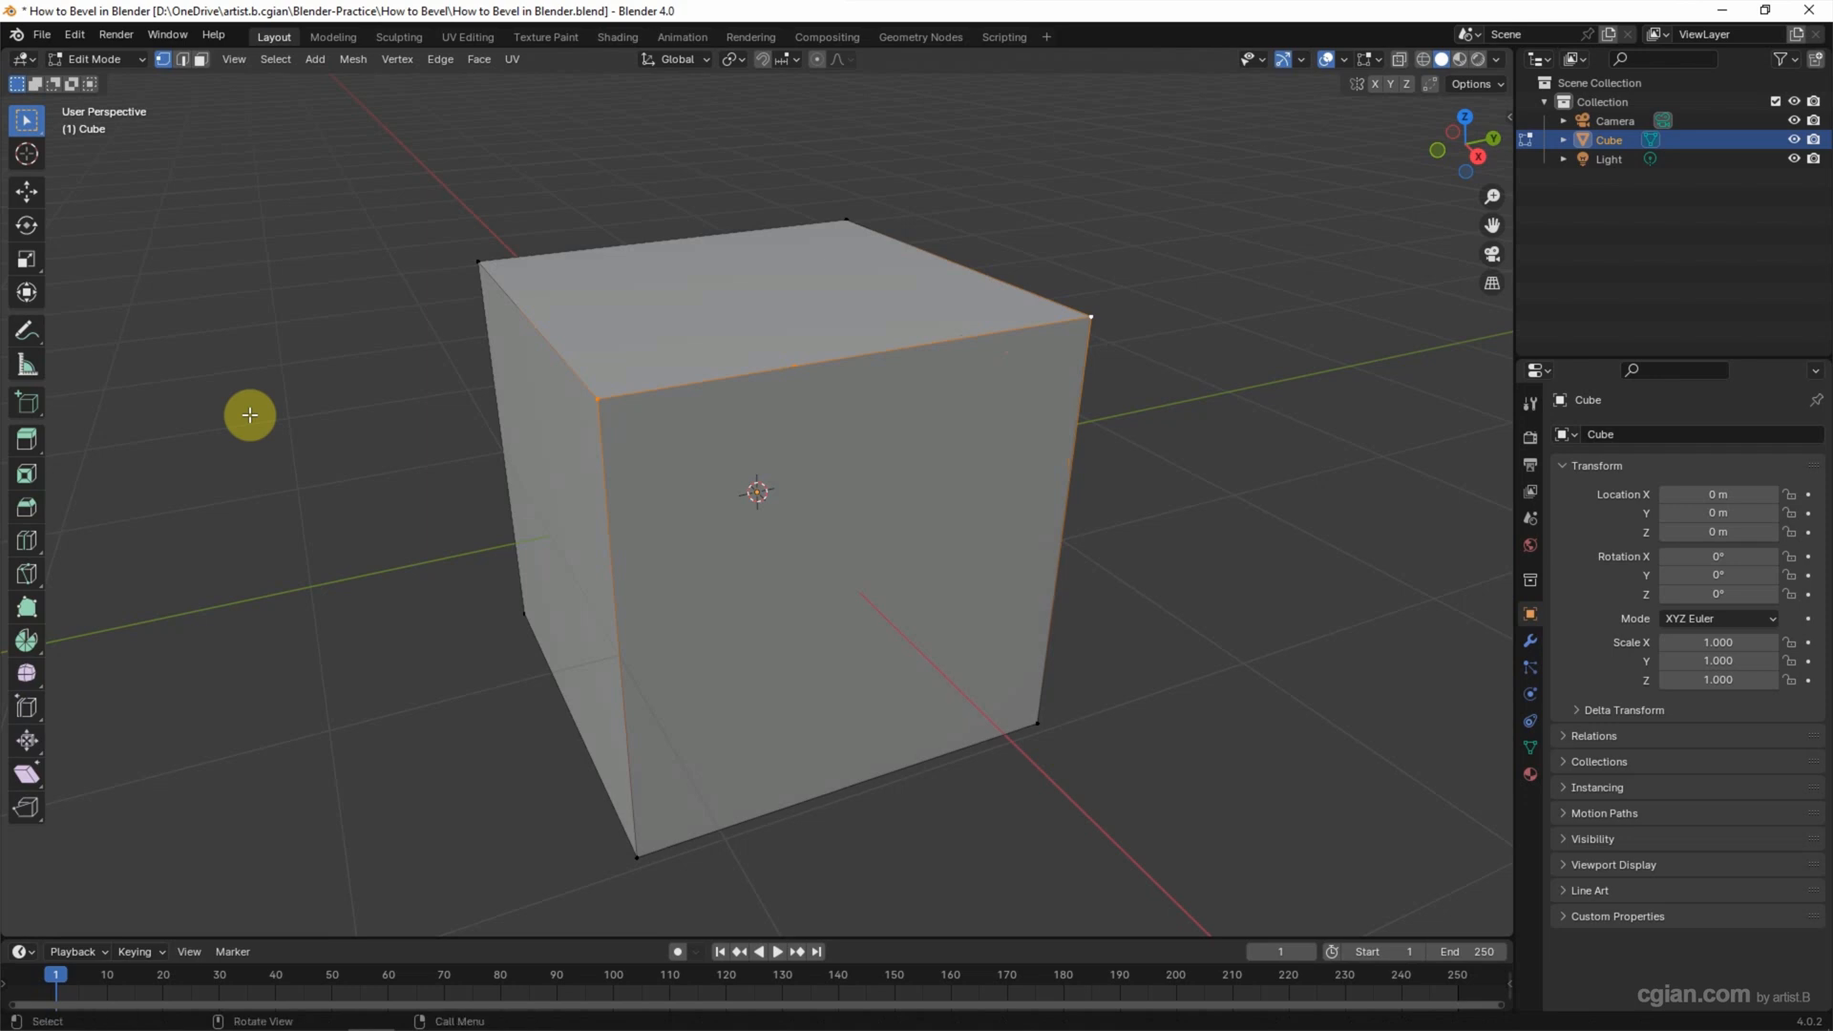
Switch Edit Mode selection to edges with the front top edge picked
left_click(182, 59)
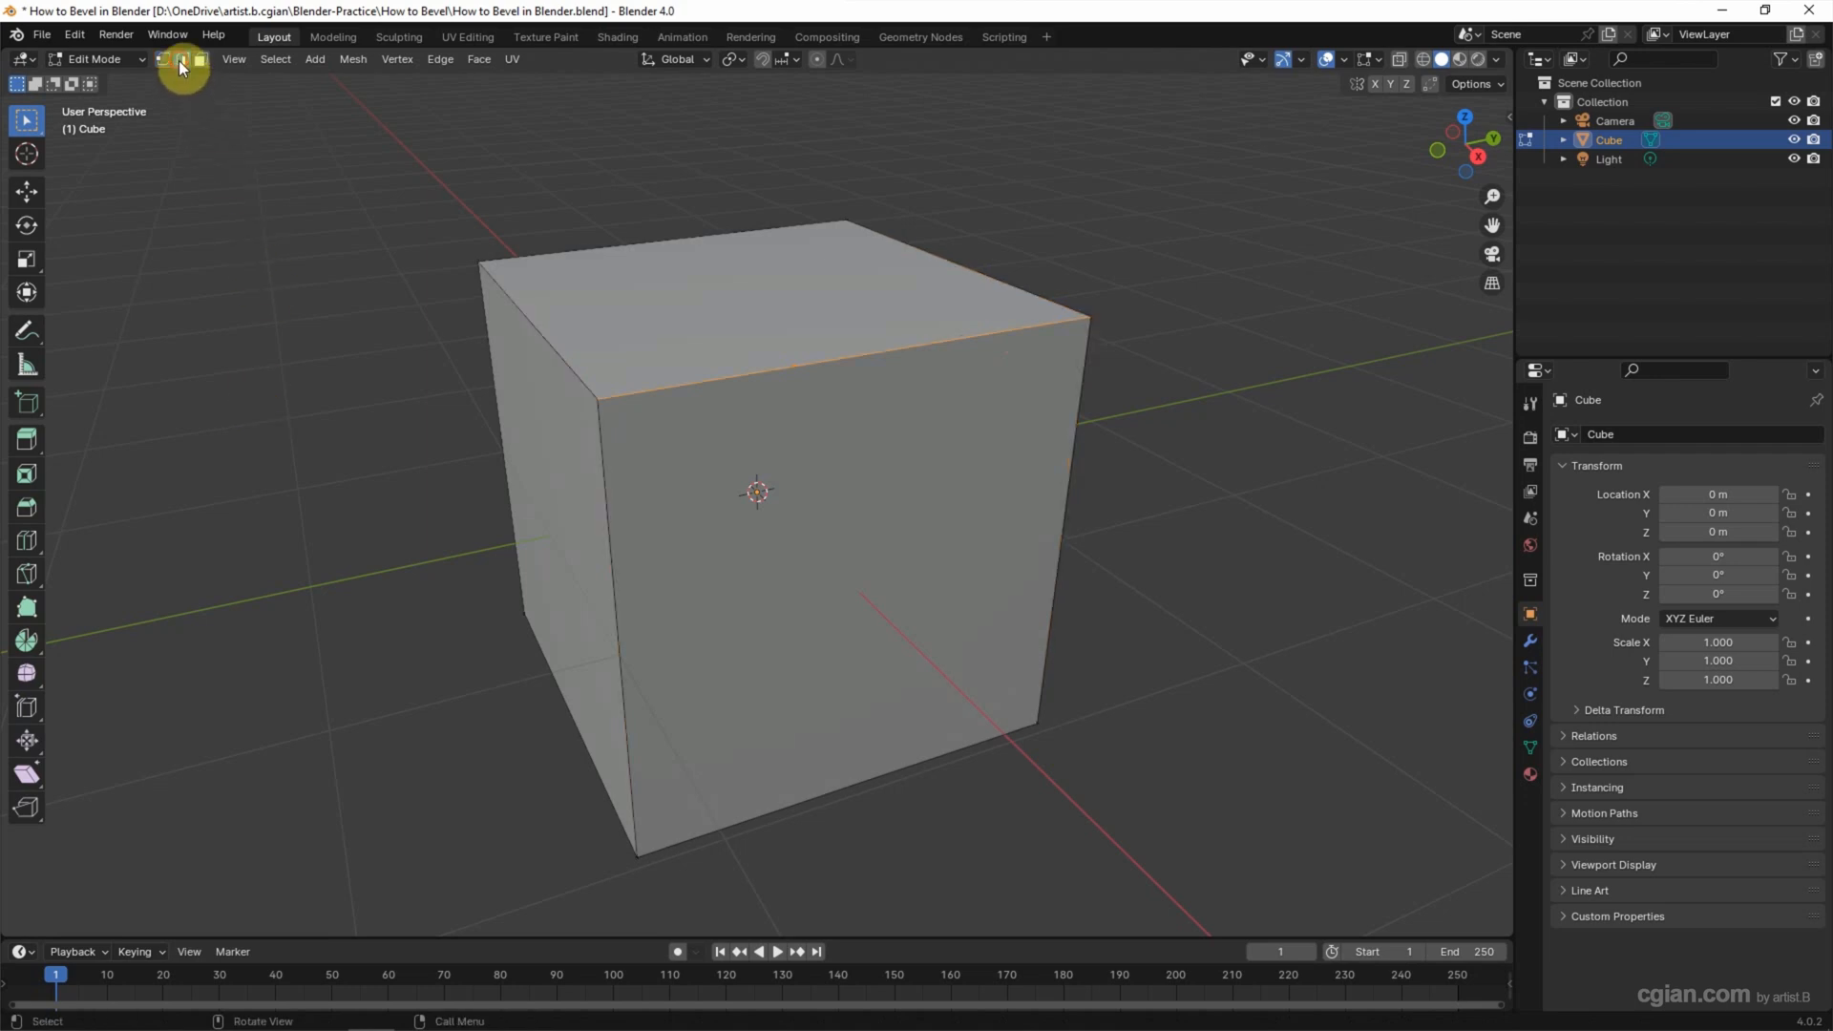
Begin an edge bevel on the cube's front top edge, adding segments
left_click(182, 59)
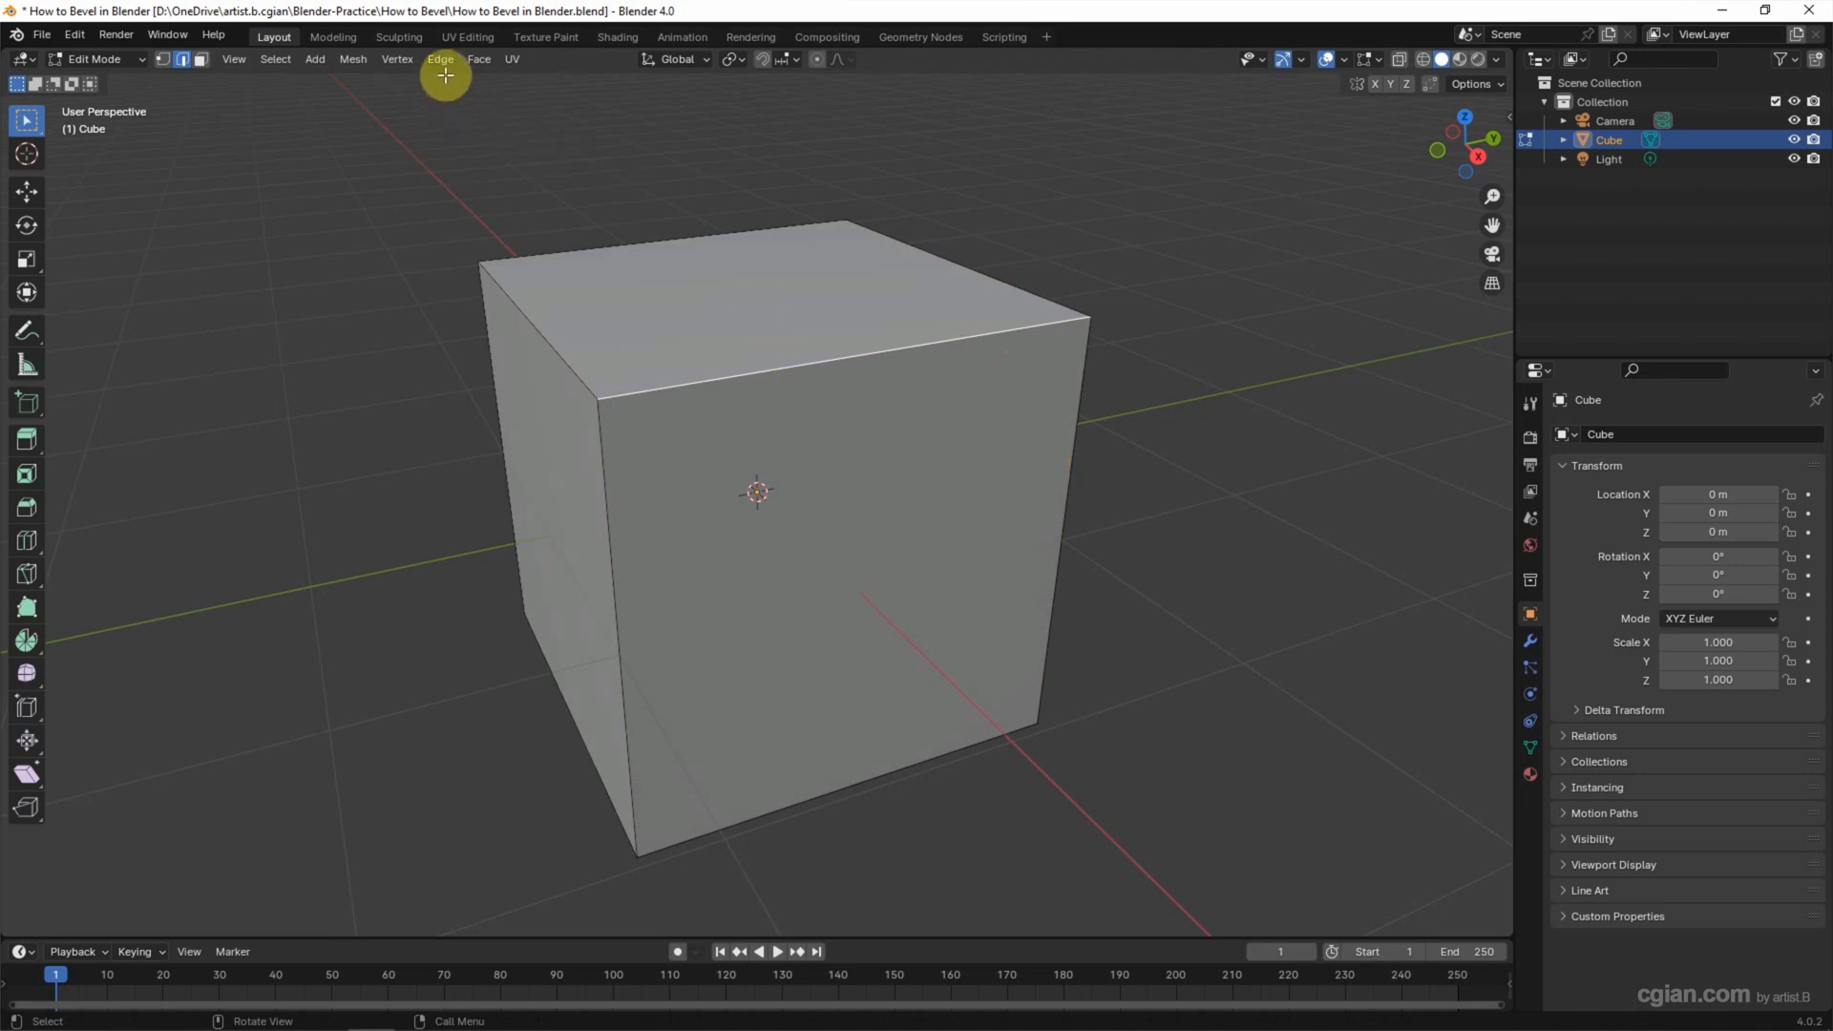
left_click(441, 59)
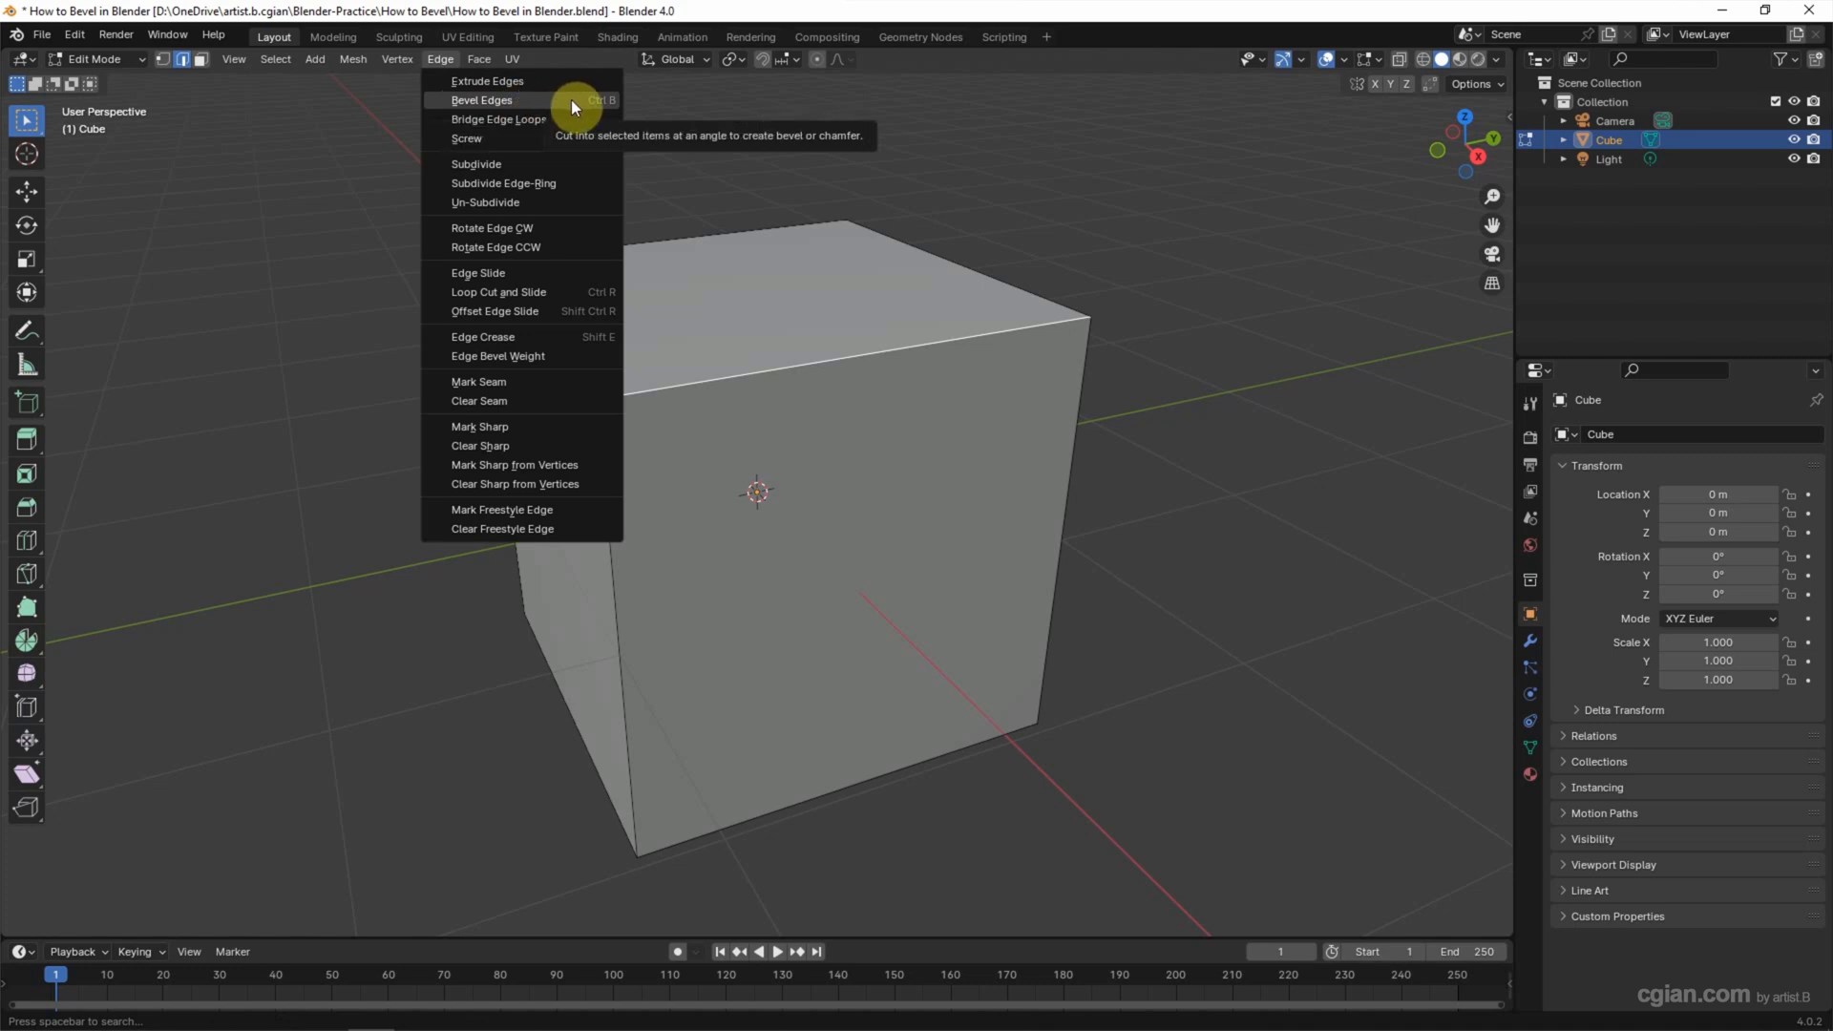
left_click(481, 99)
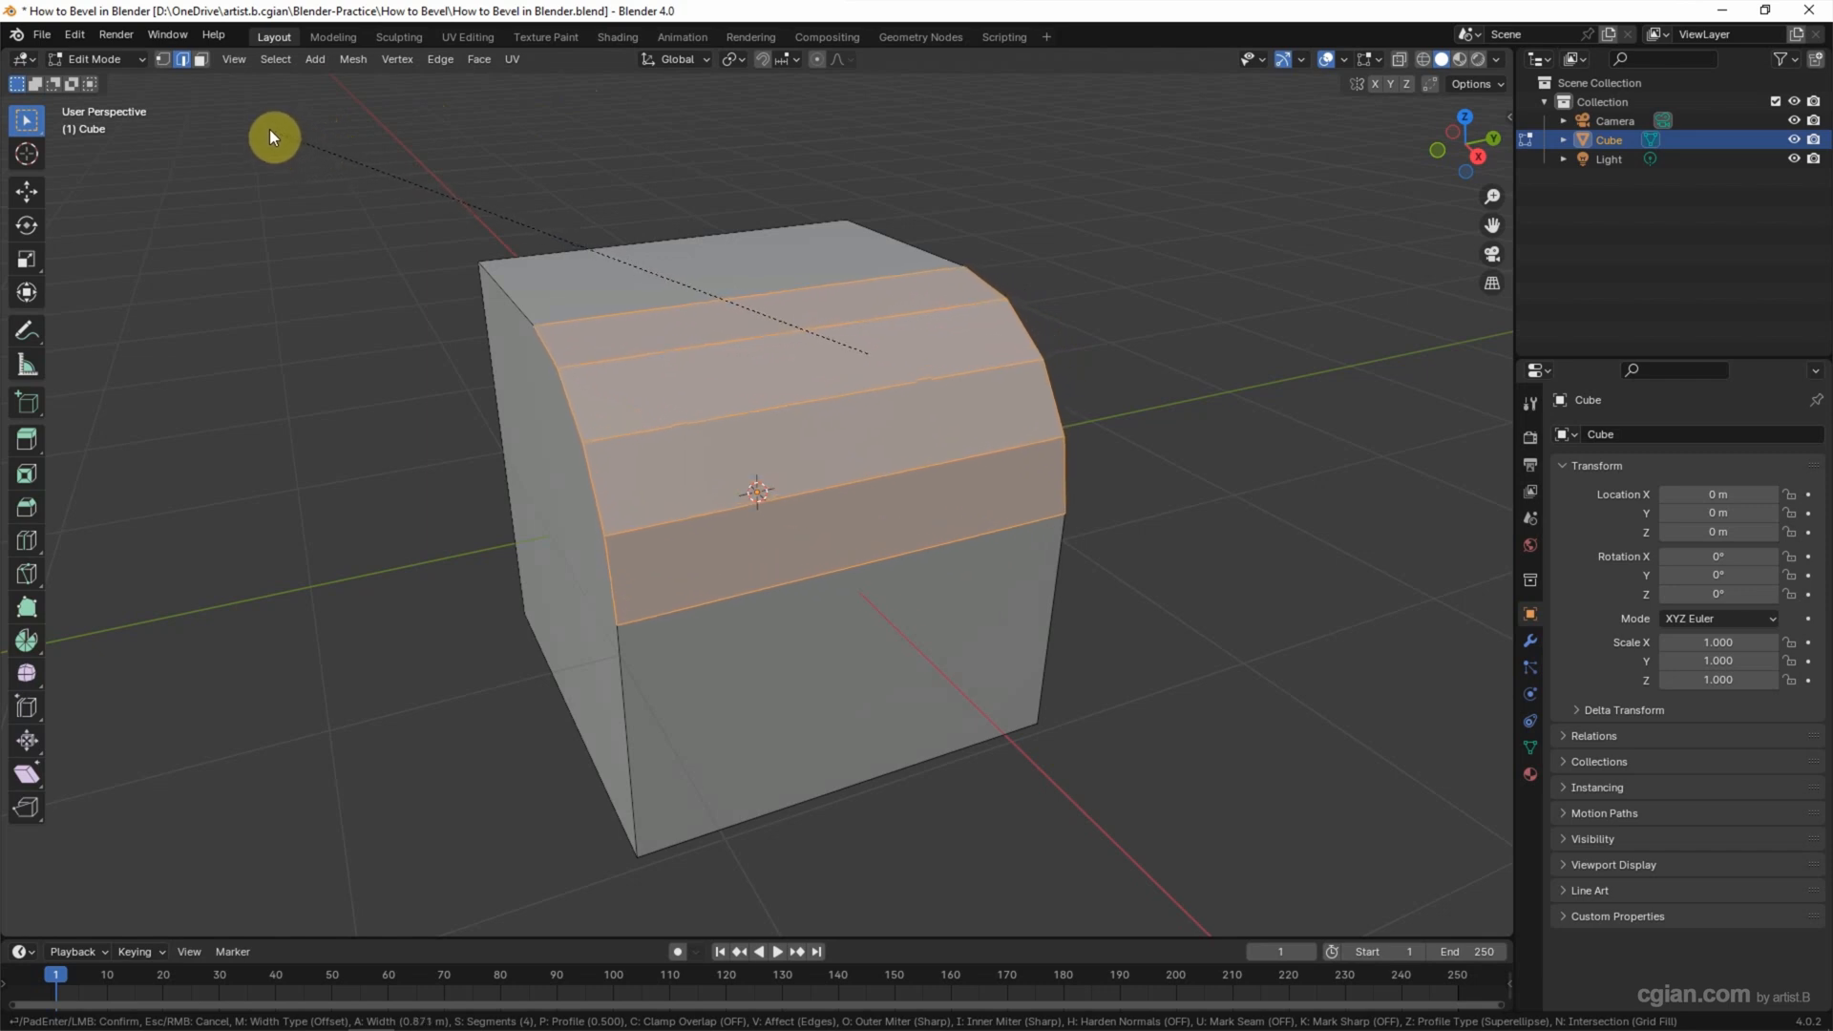
Confirm the edge bevel and shape its rounded many-segment profile
left_click(269, 129)
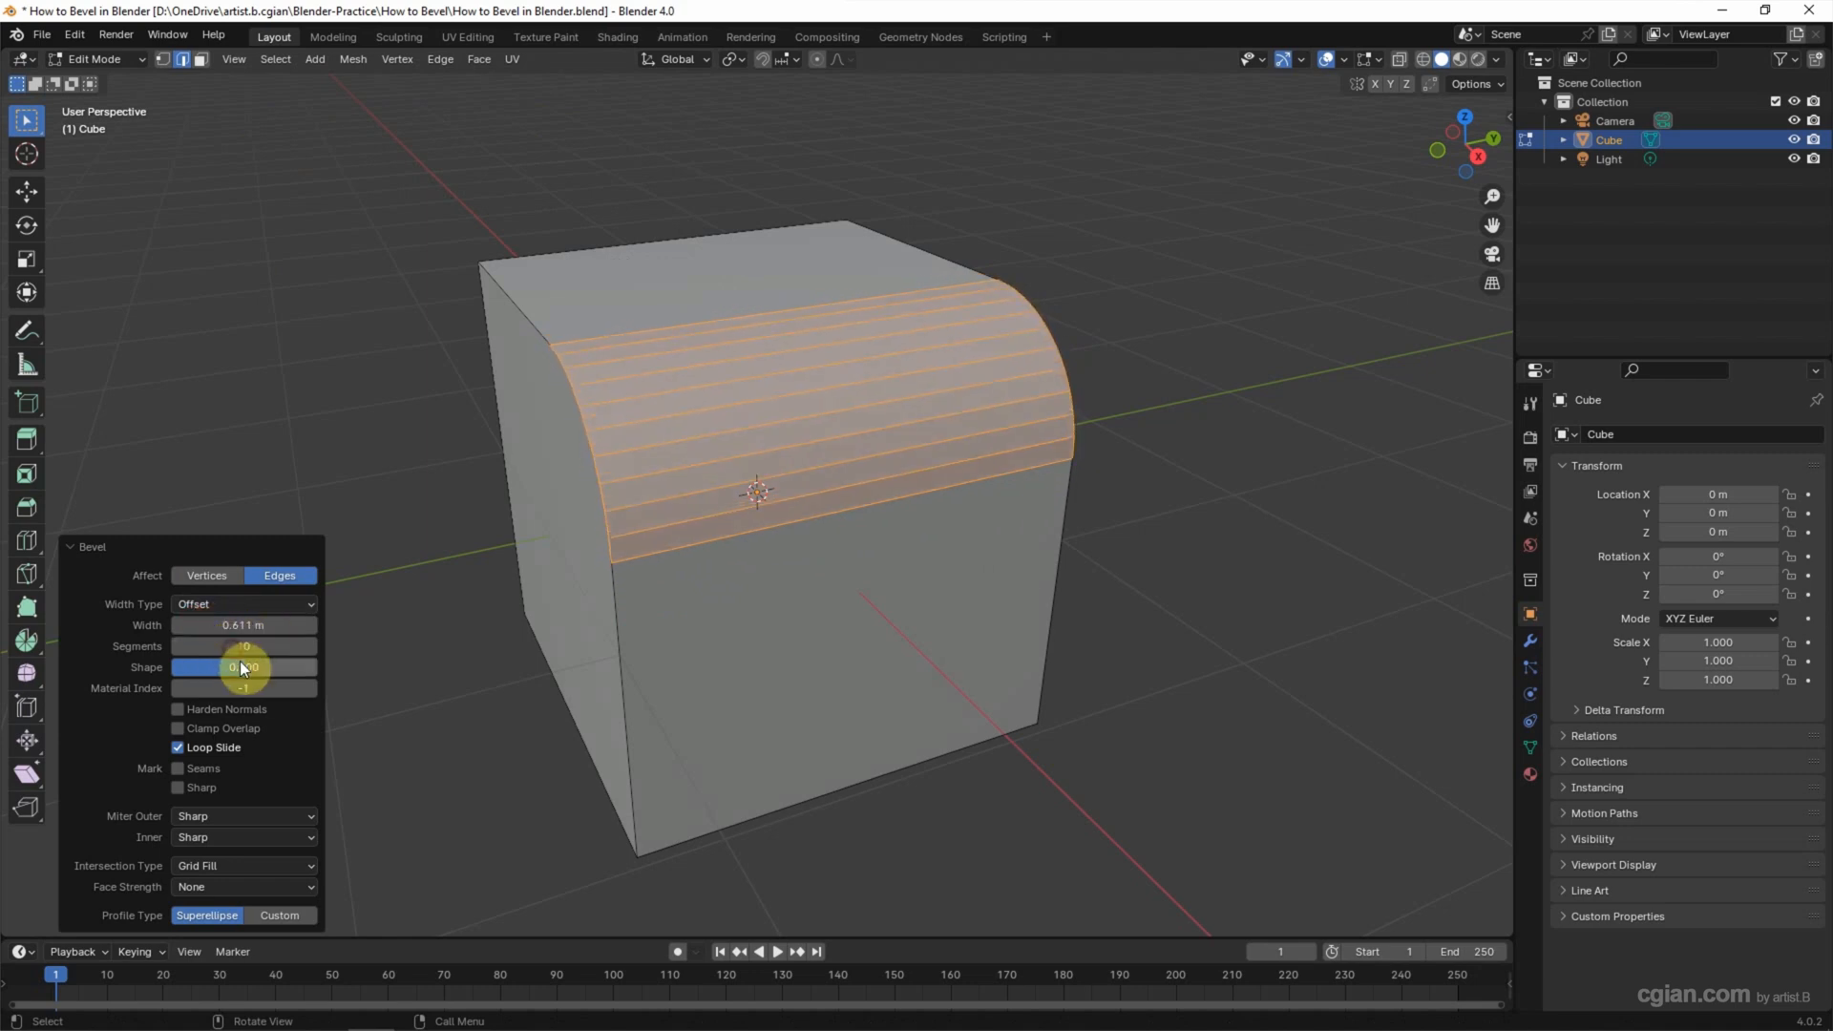
left_click_drag(246, 667, 241, 667)
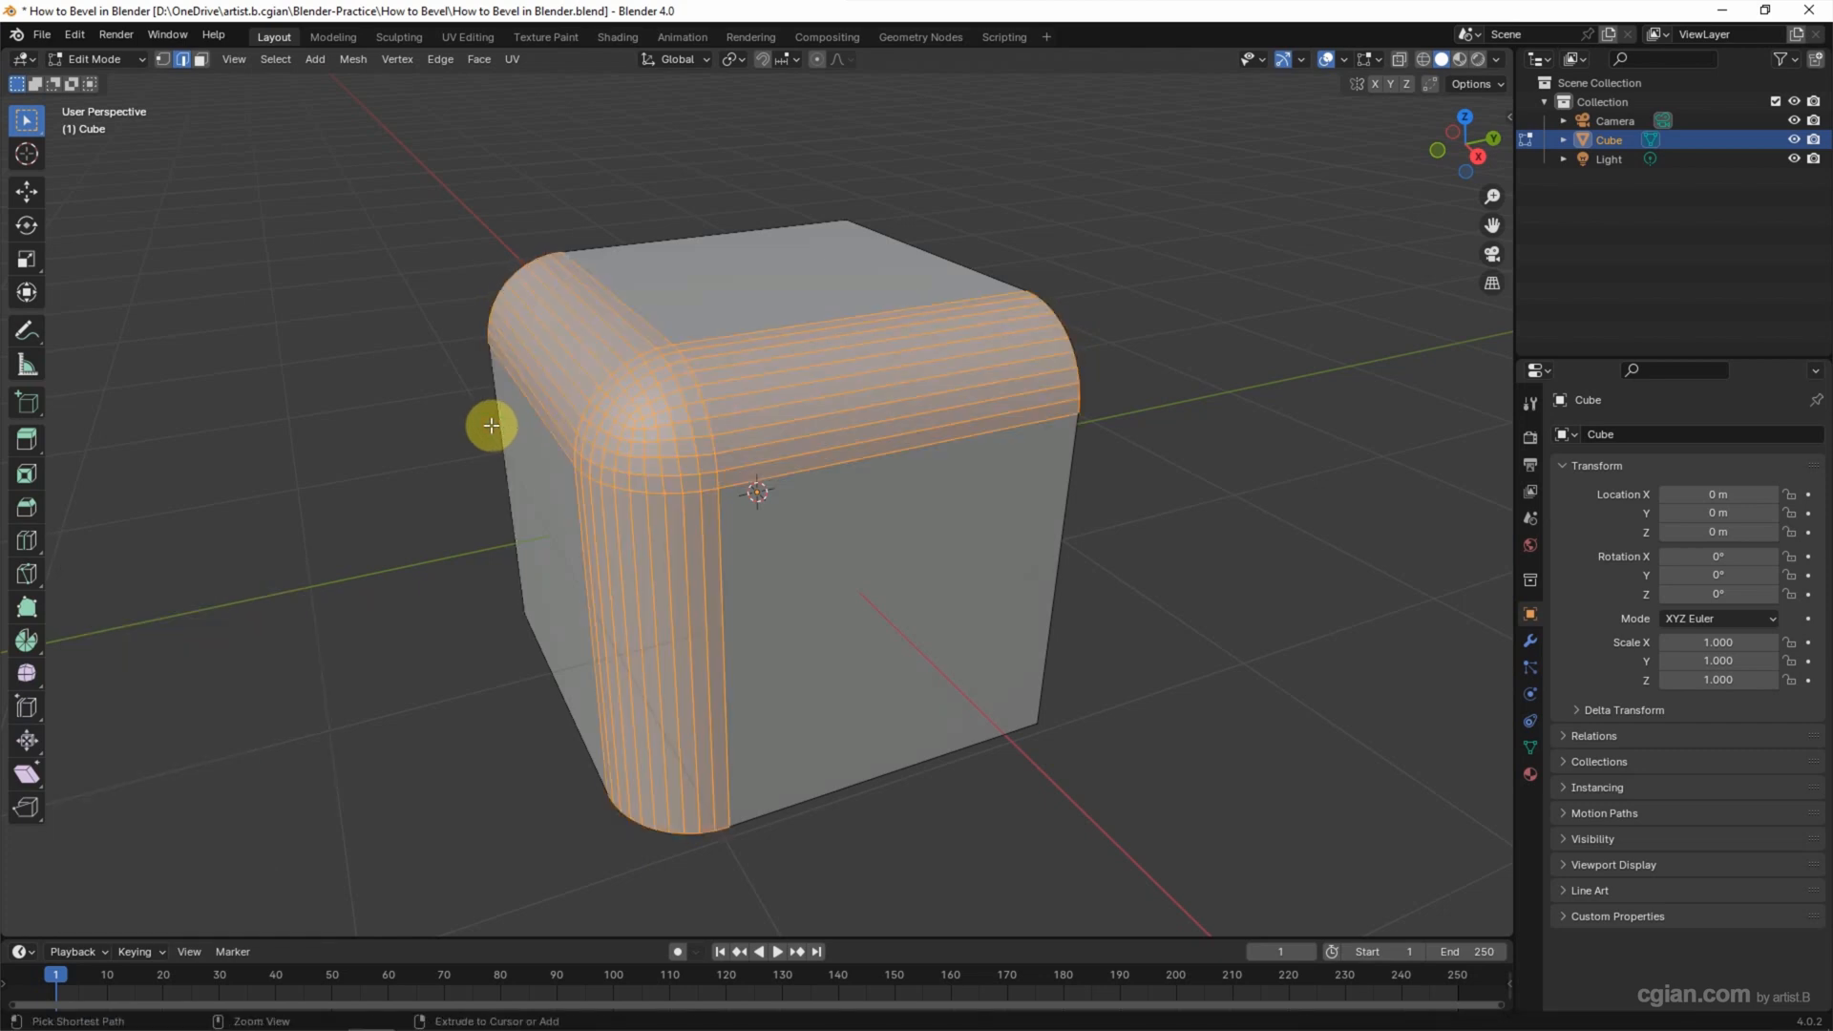
Undo the edge bevels and start a Ctrl+B bevel on the top face
key("ctrl+z")
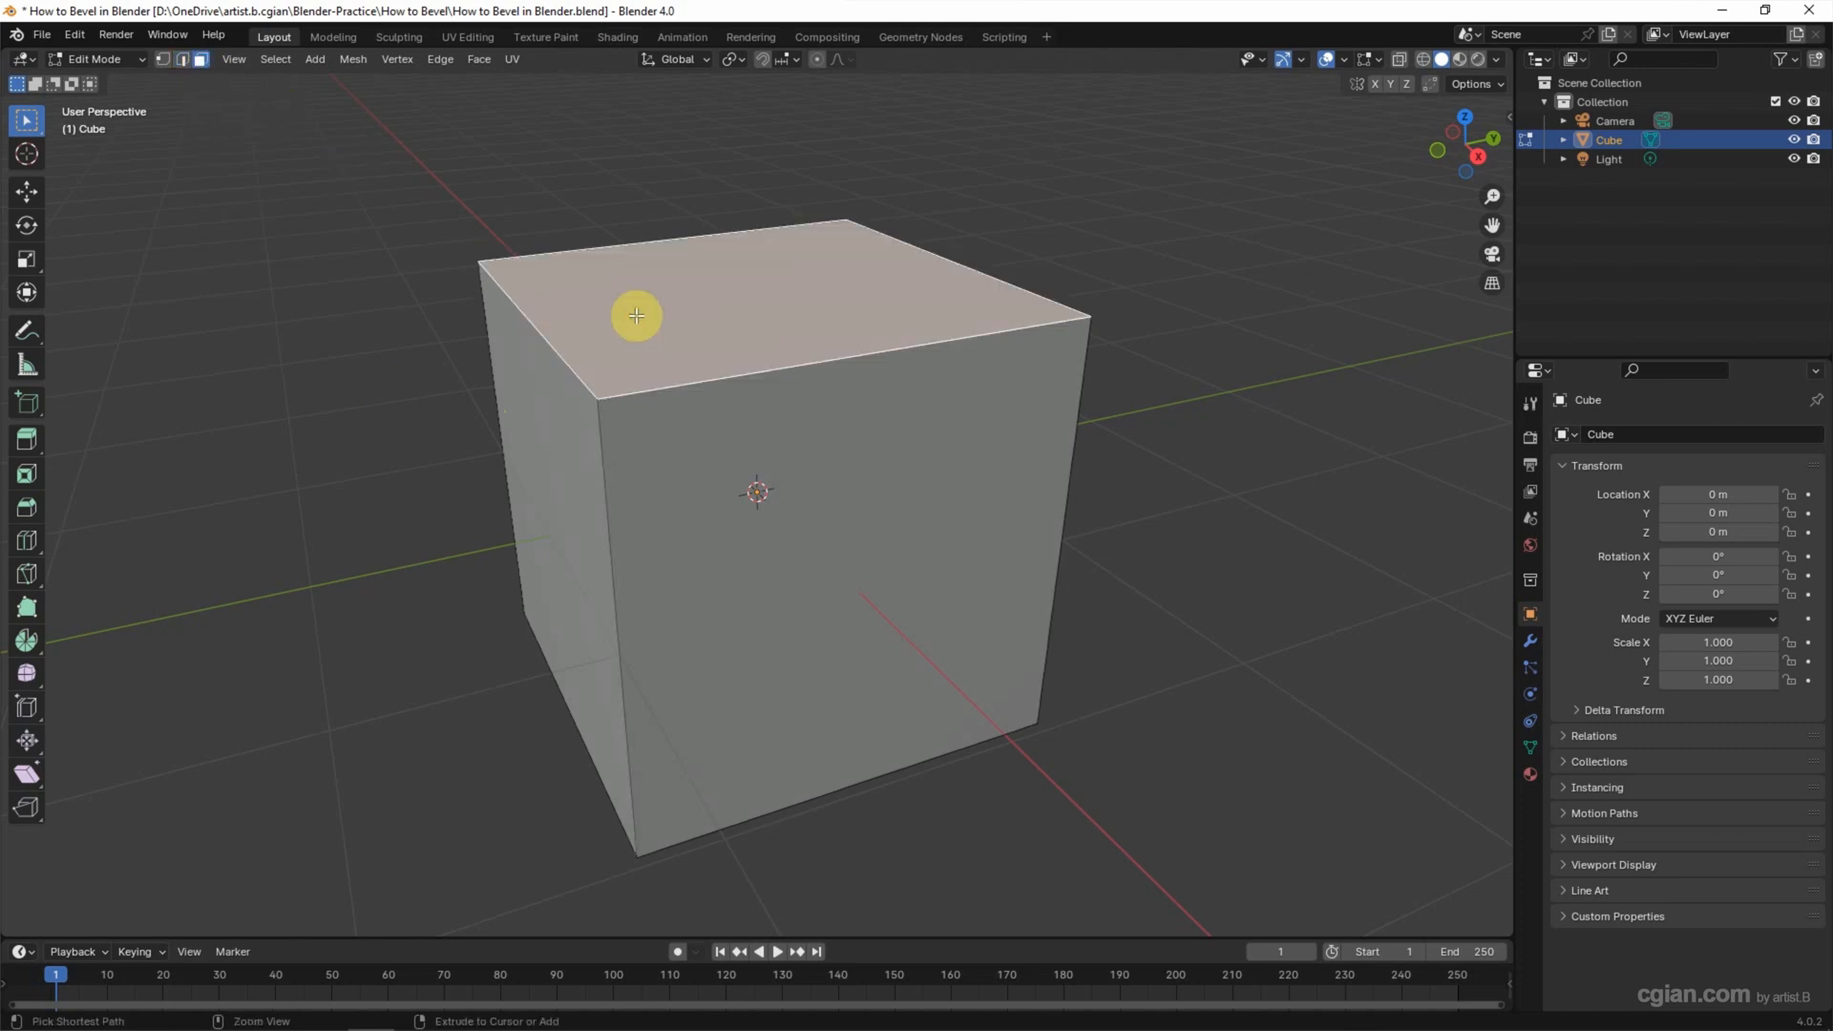
key("b")
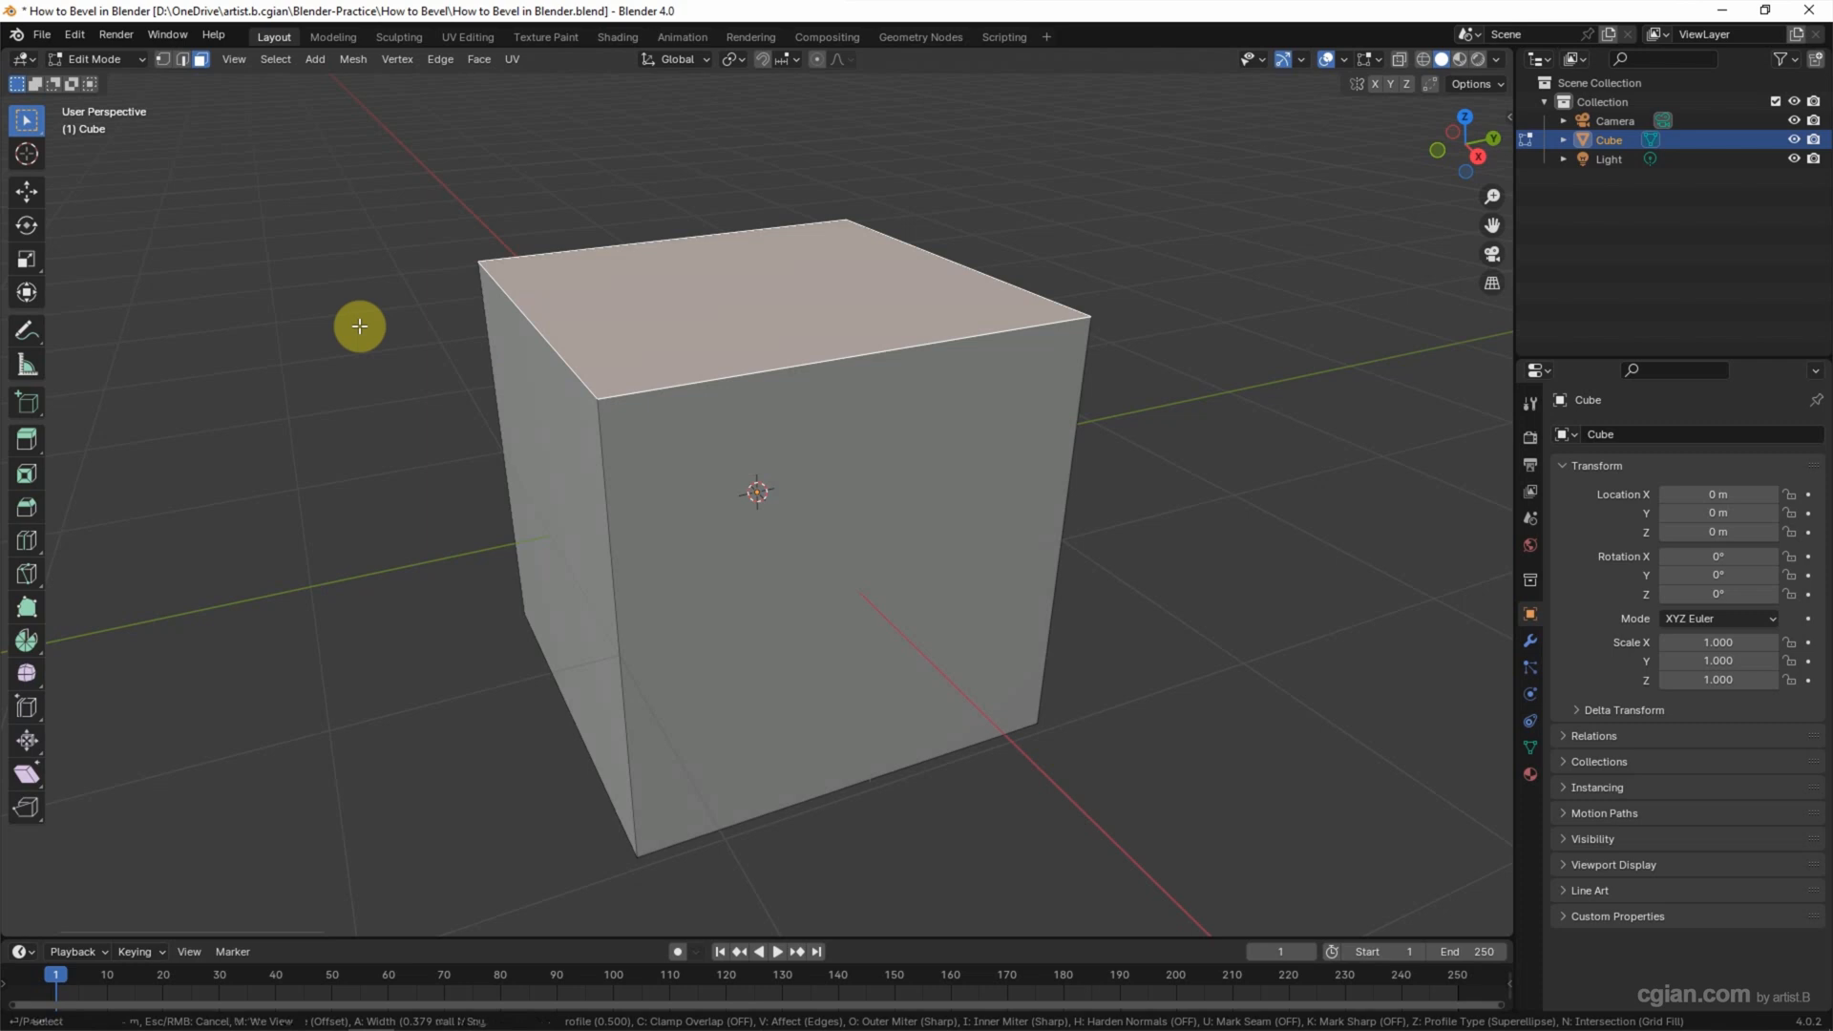
Return to Object Mode with the whole, still sharp-cornered cube selected
left_click(94, 59)
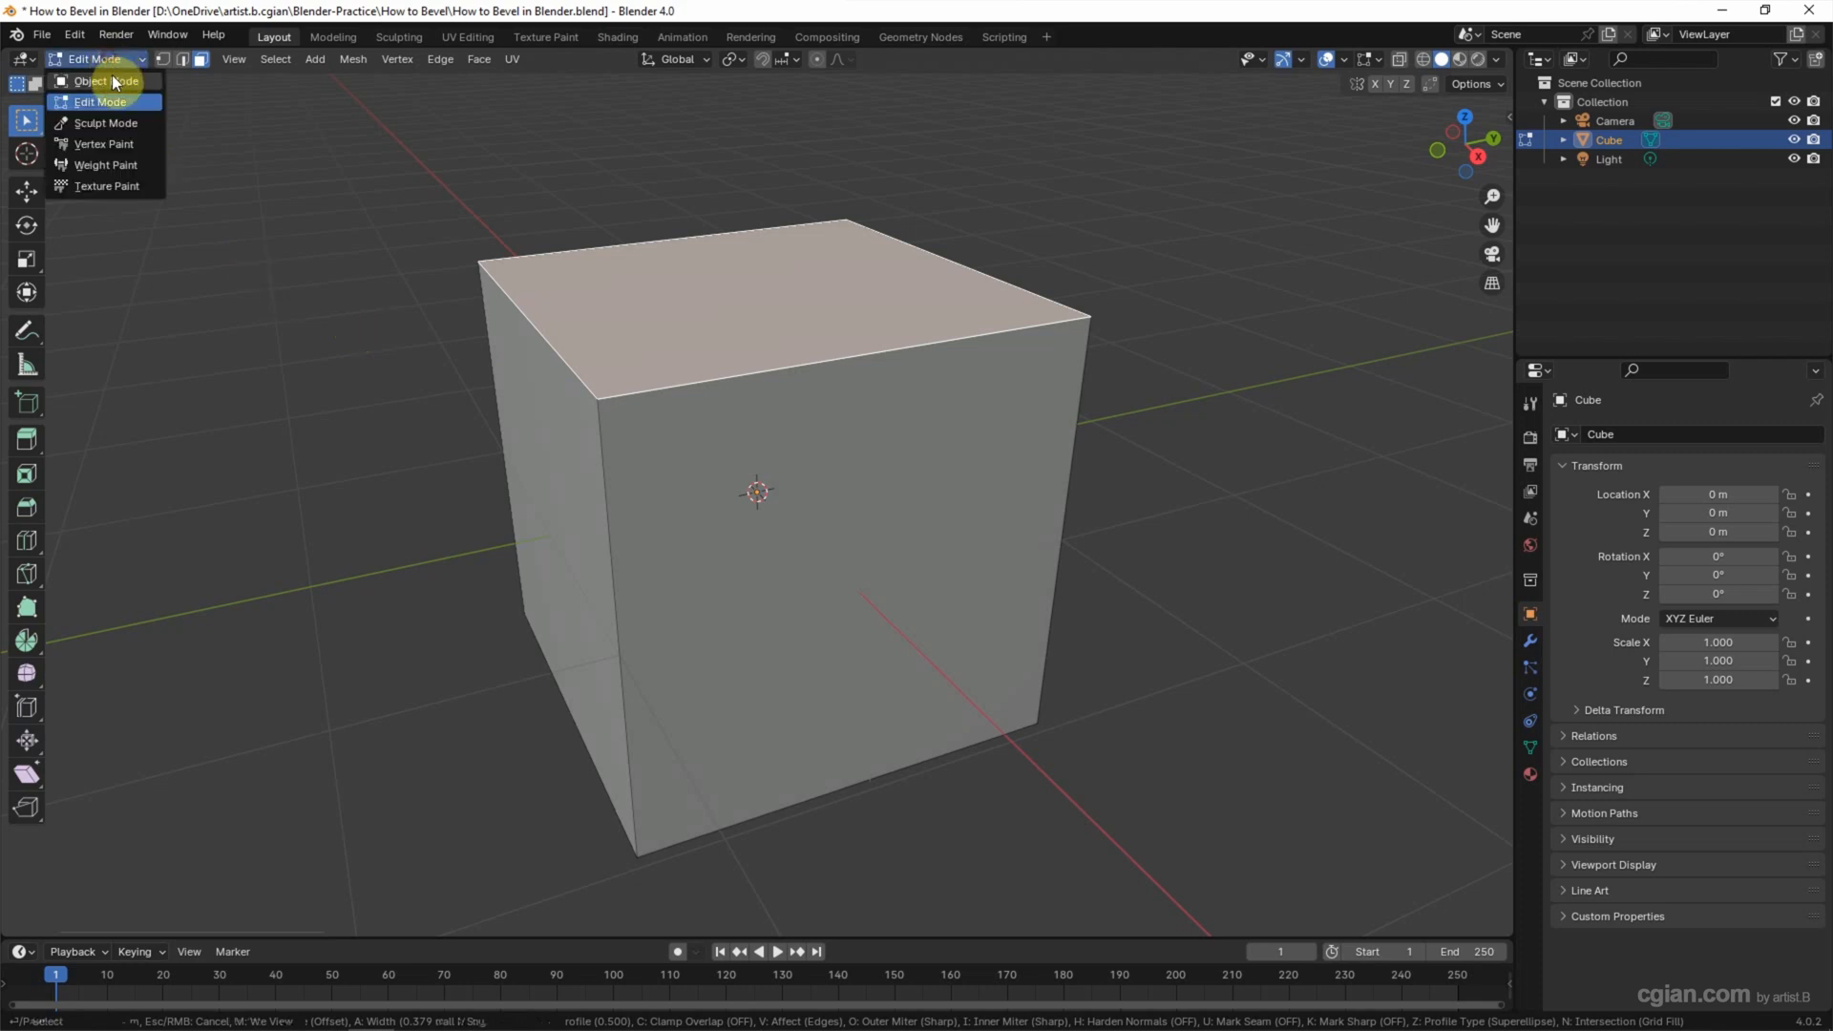
left_click(105, 80)
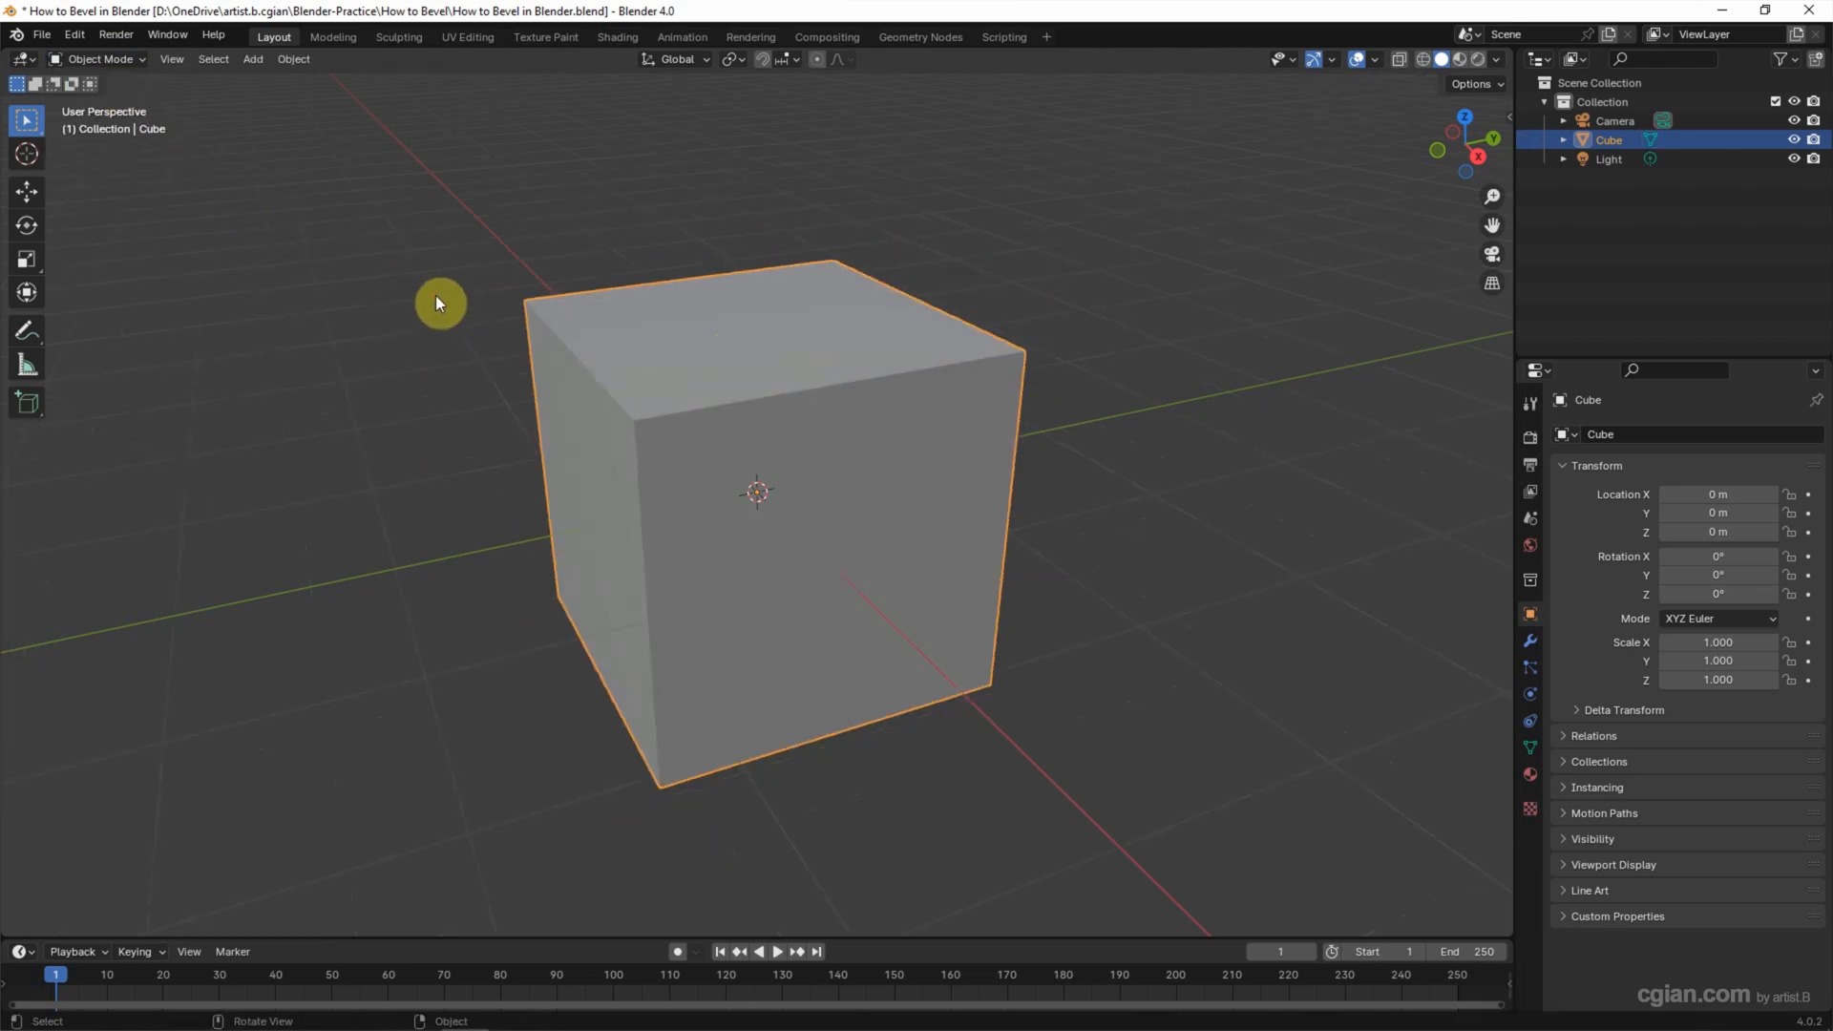
left_click(1374, 59)
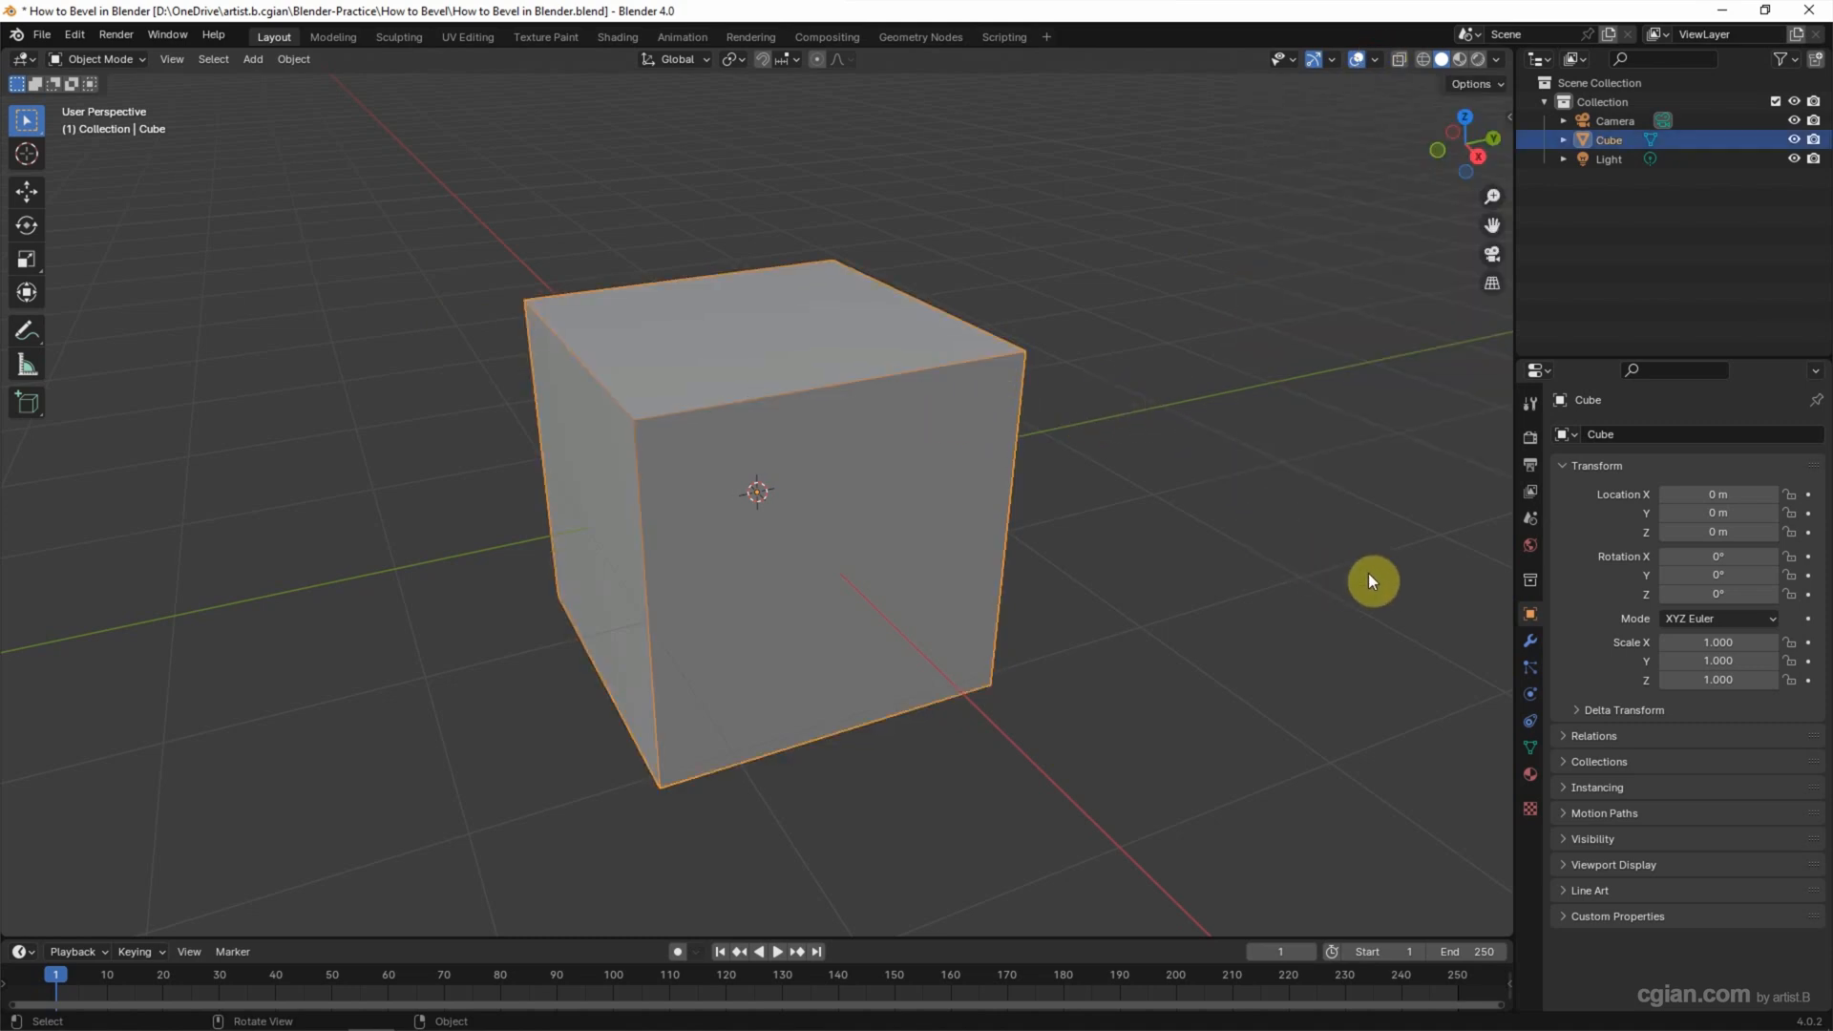
mouse_move(1528, 643)
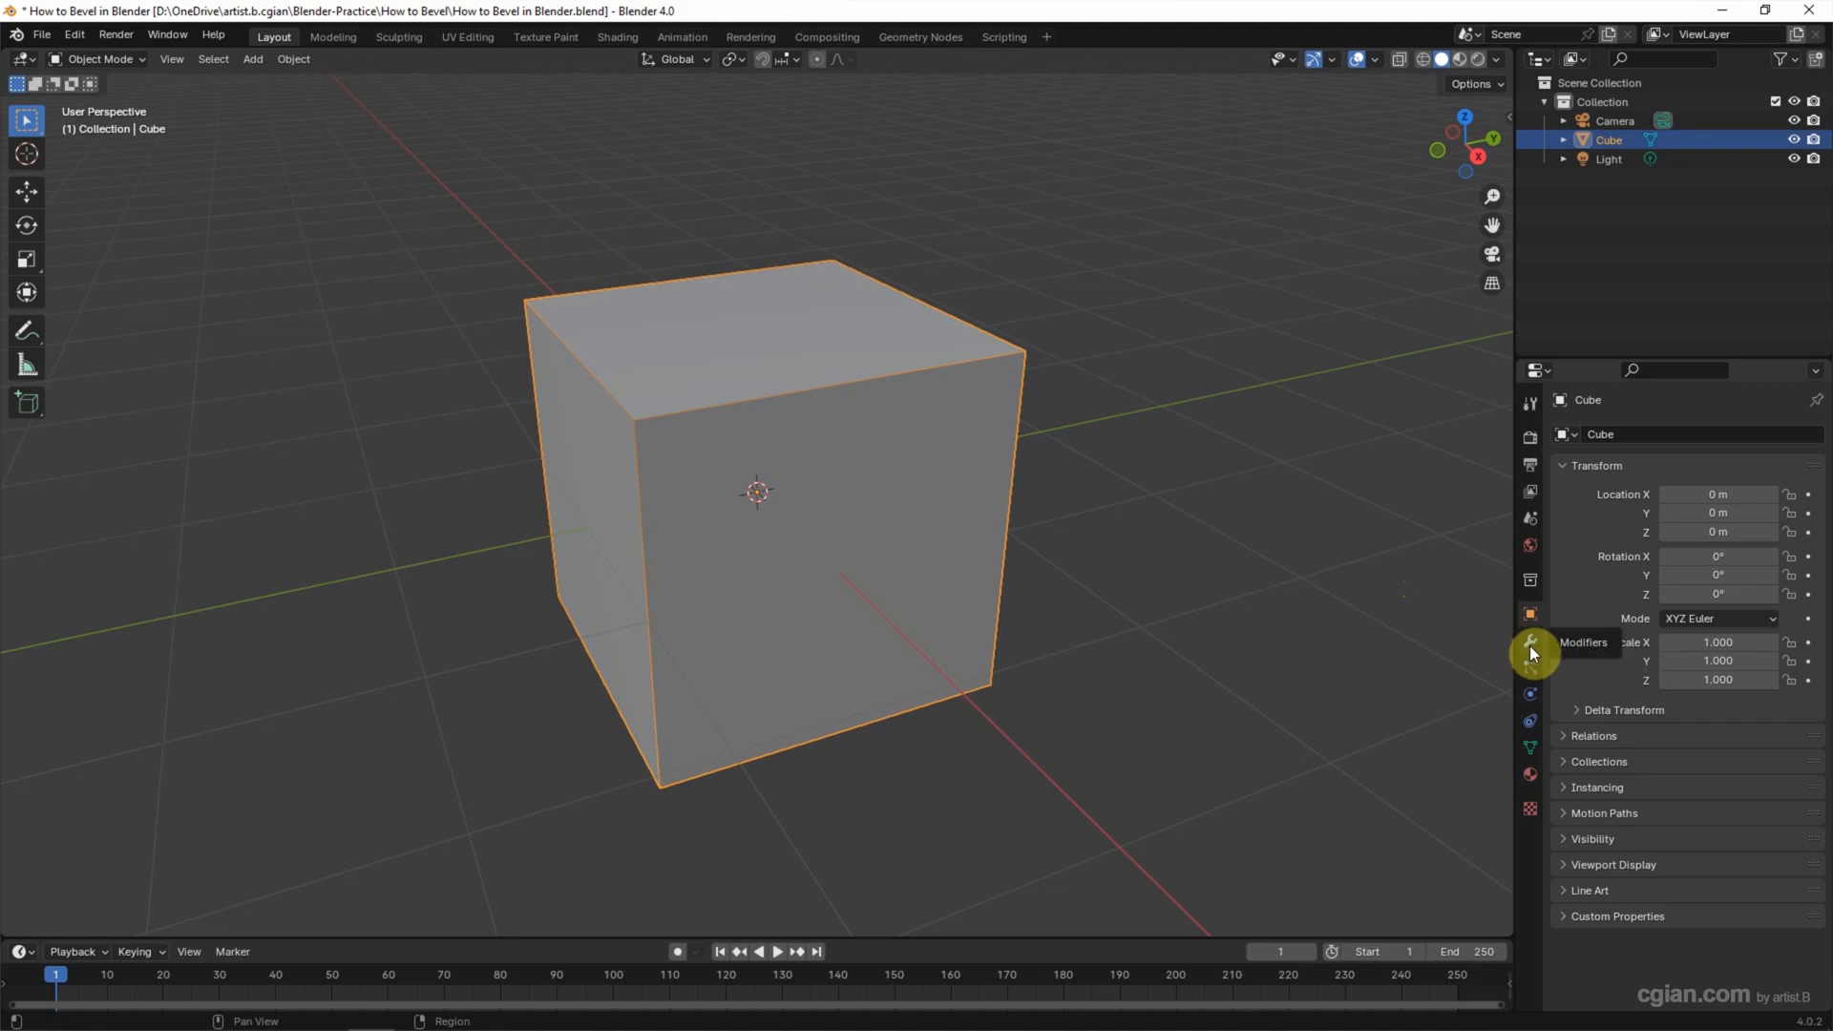
Add a vertex-mode Bevel modifier with amount 0.89 m and 4 segments
left_click(1530, 642)
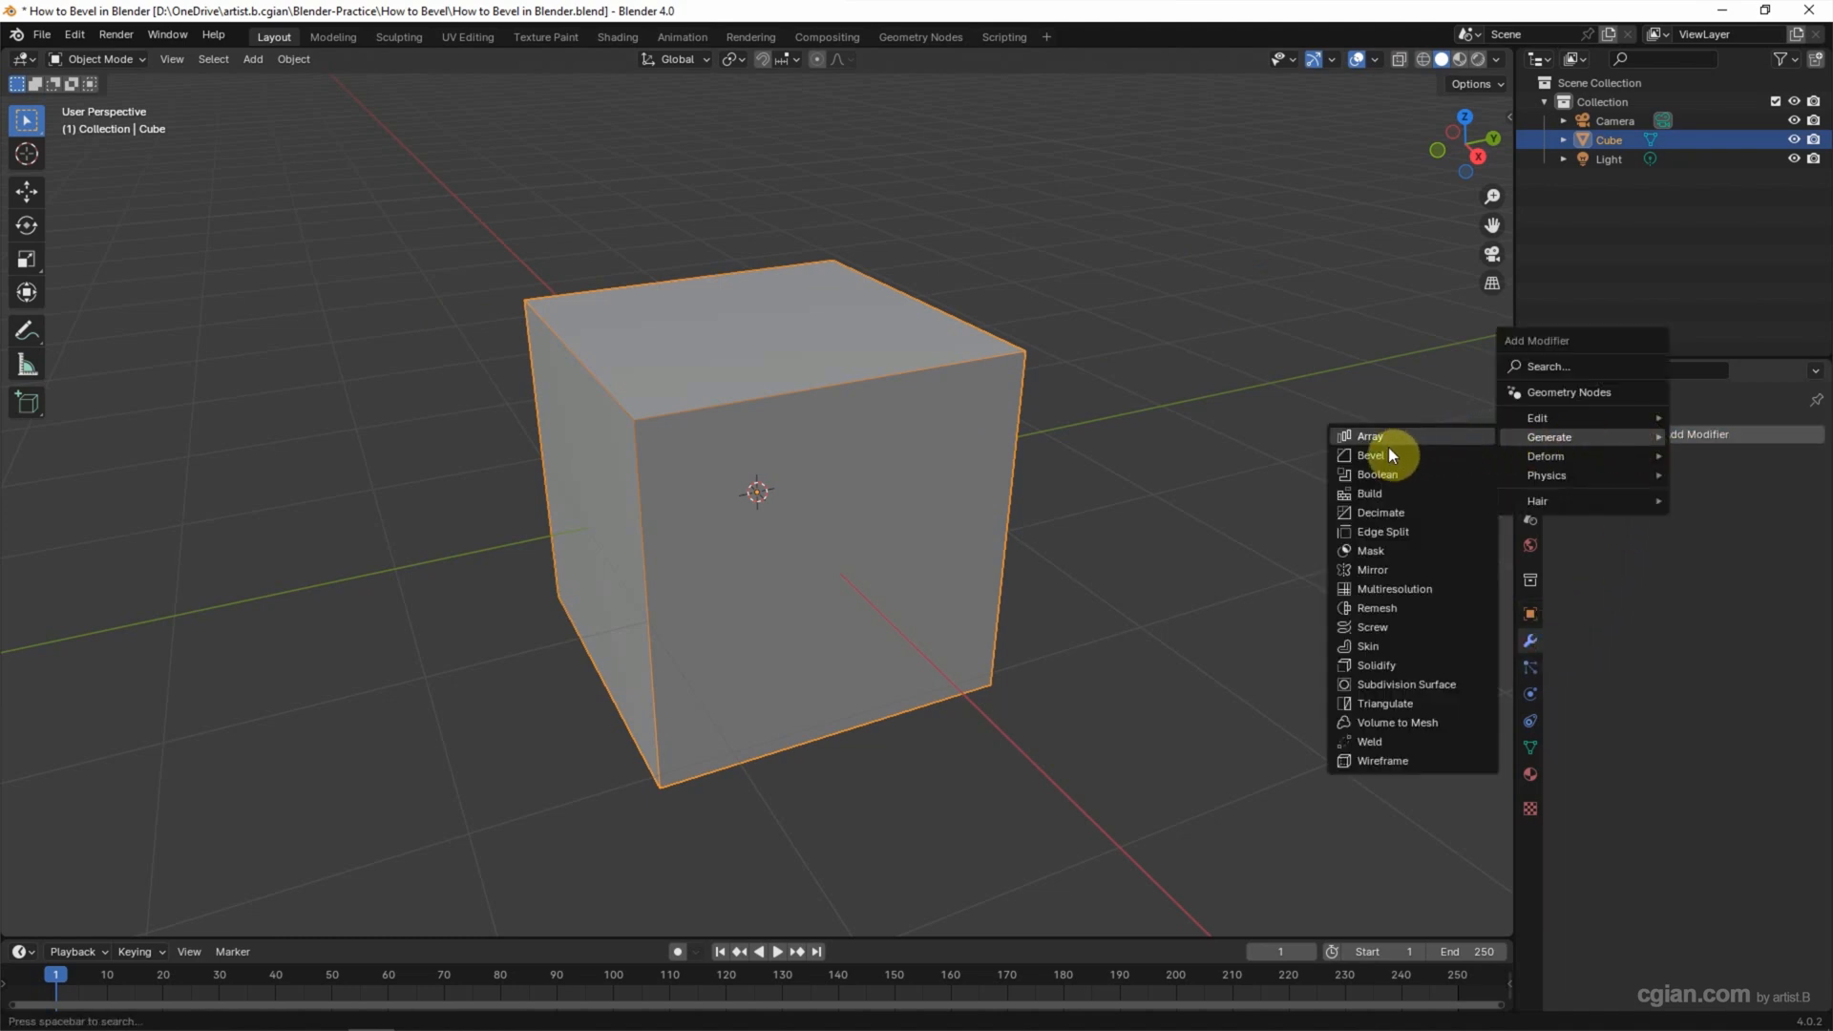
left_click(1371, 454)
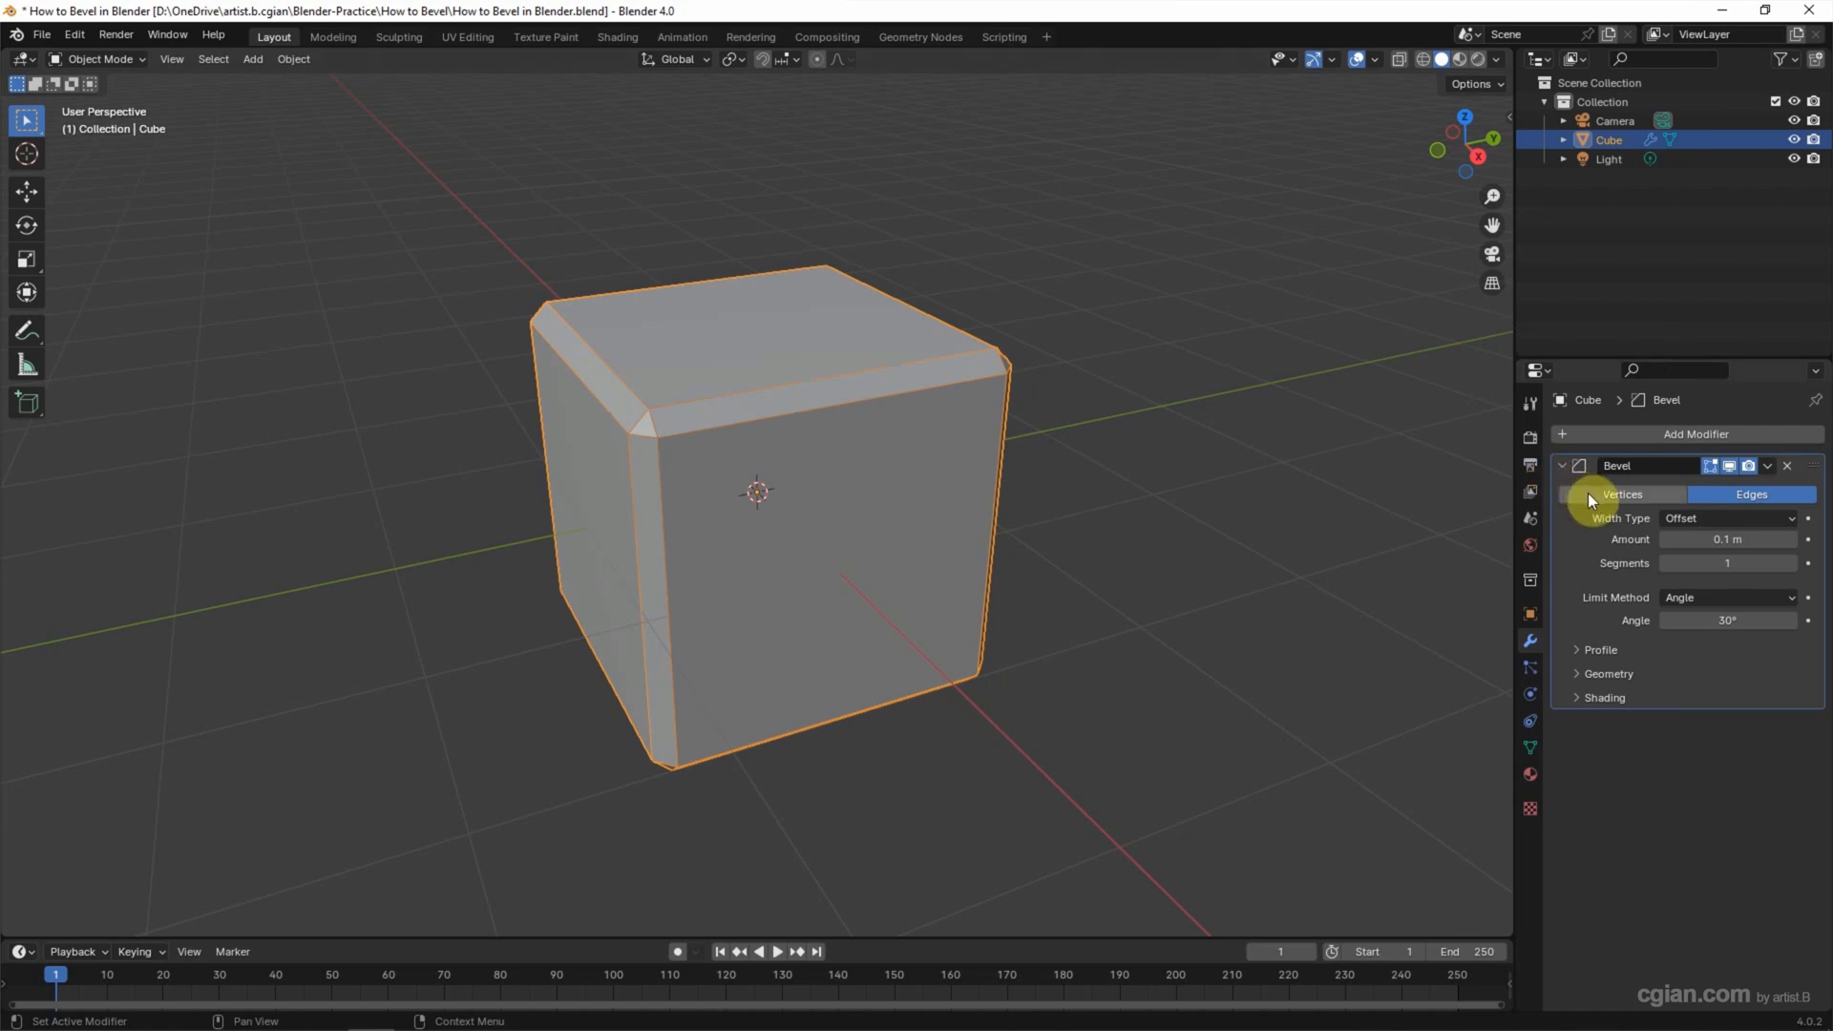
left_click(1622, 492)
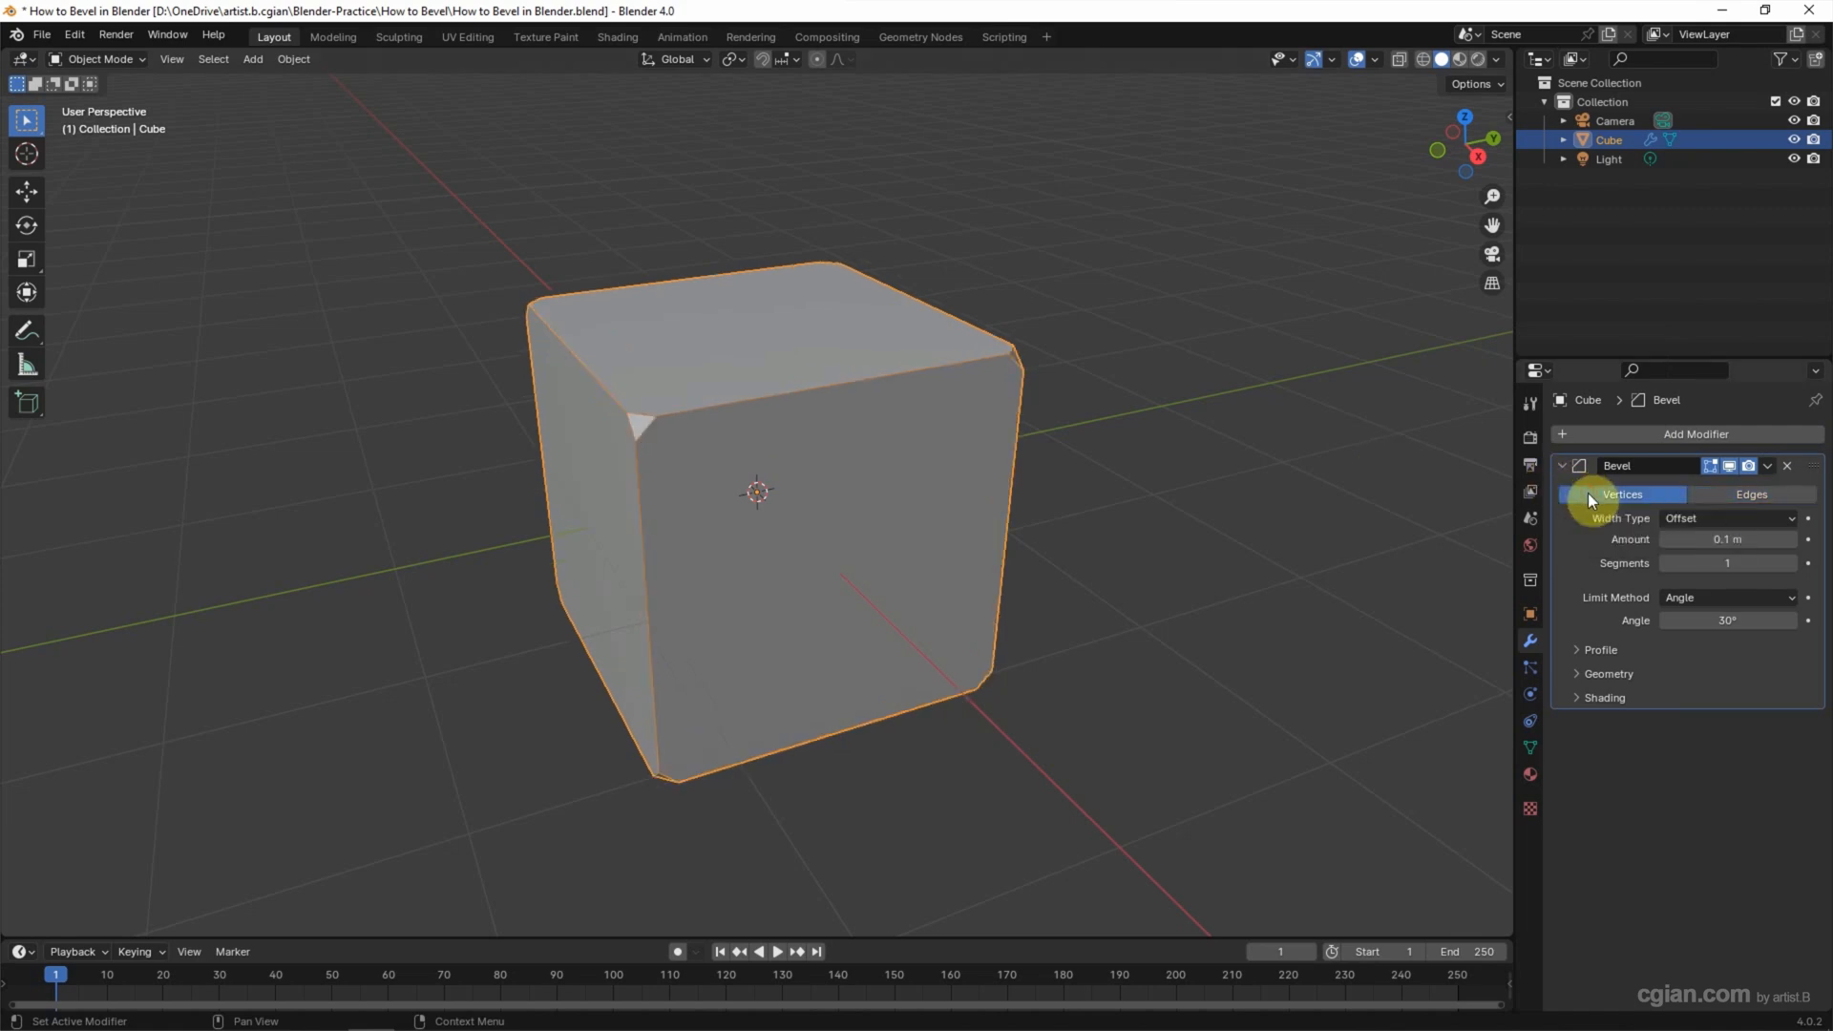
left_click_drag(1696, 538, 1741, 538)
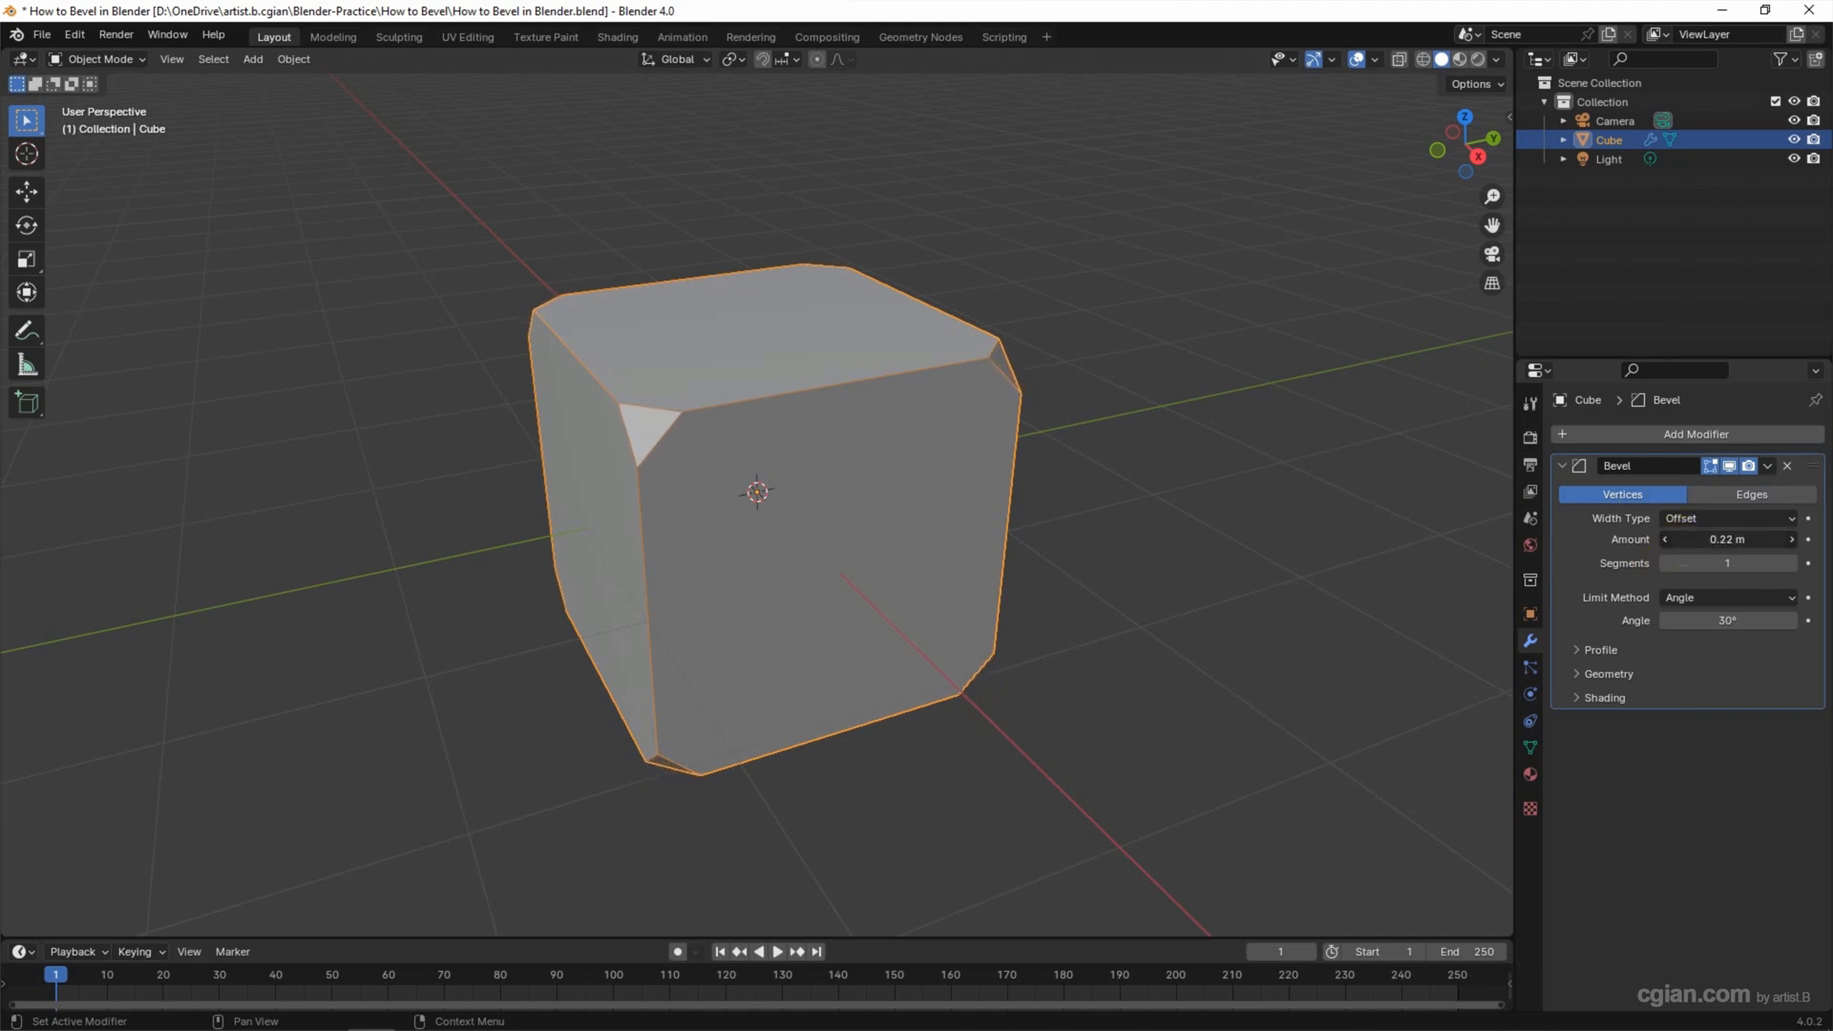
left_click_drag(1726, 538, 1741, 539)
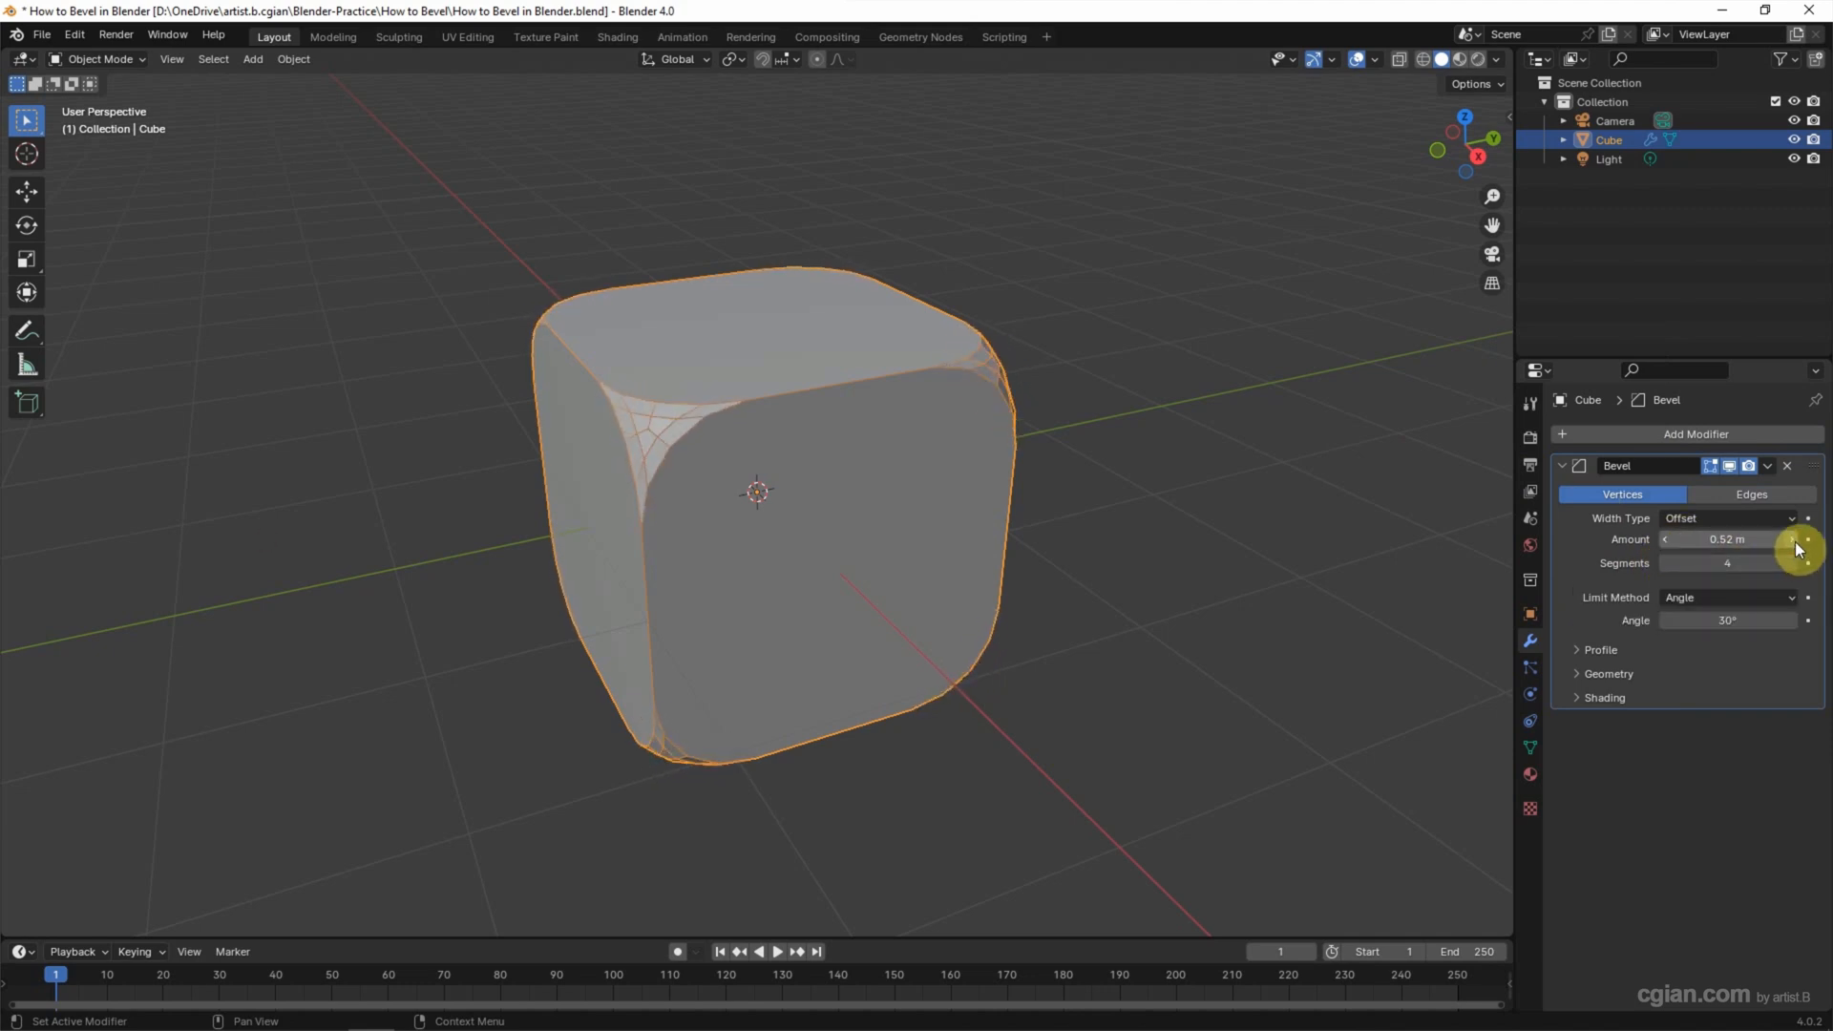
left_click_drag(1795, 548, 1665, 539)
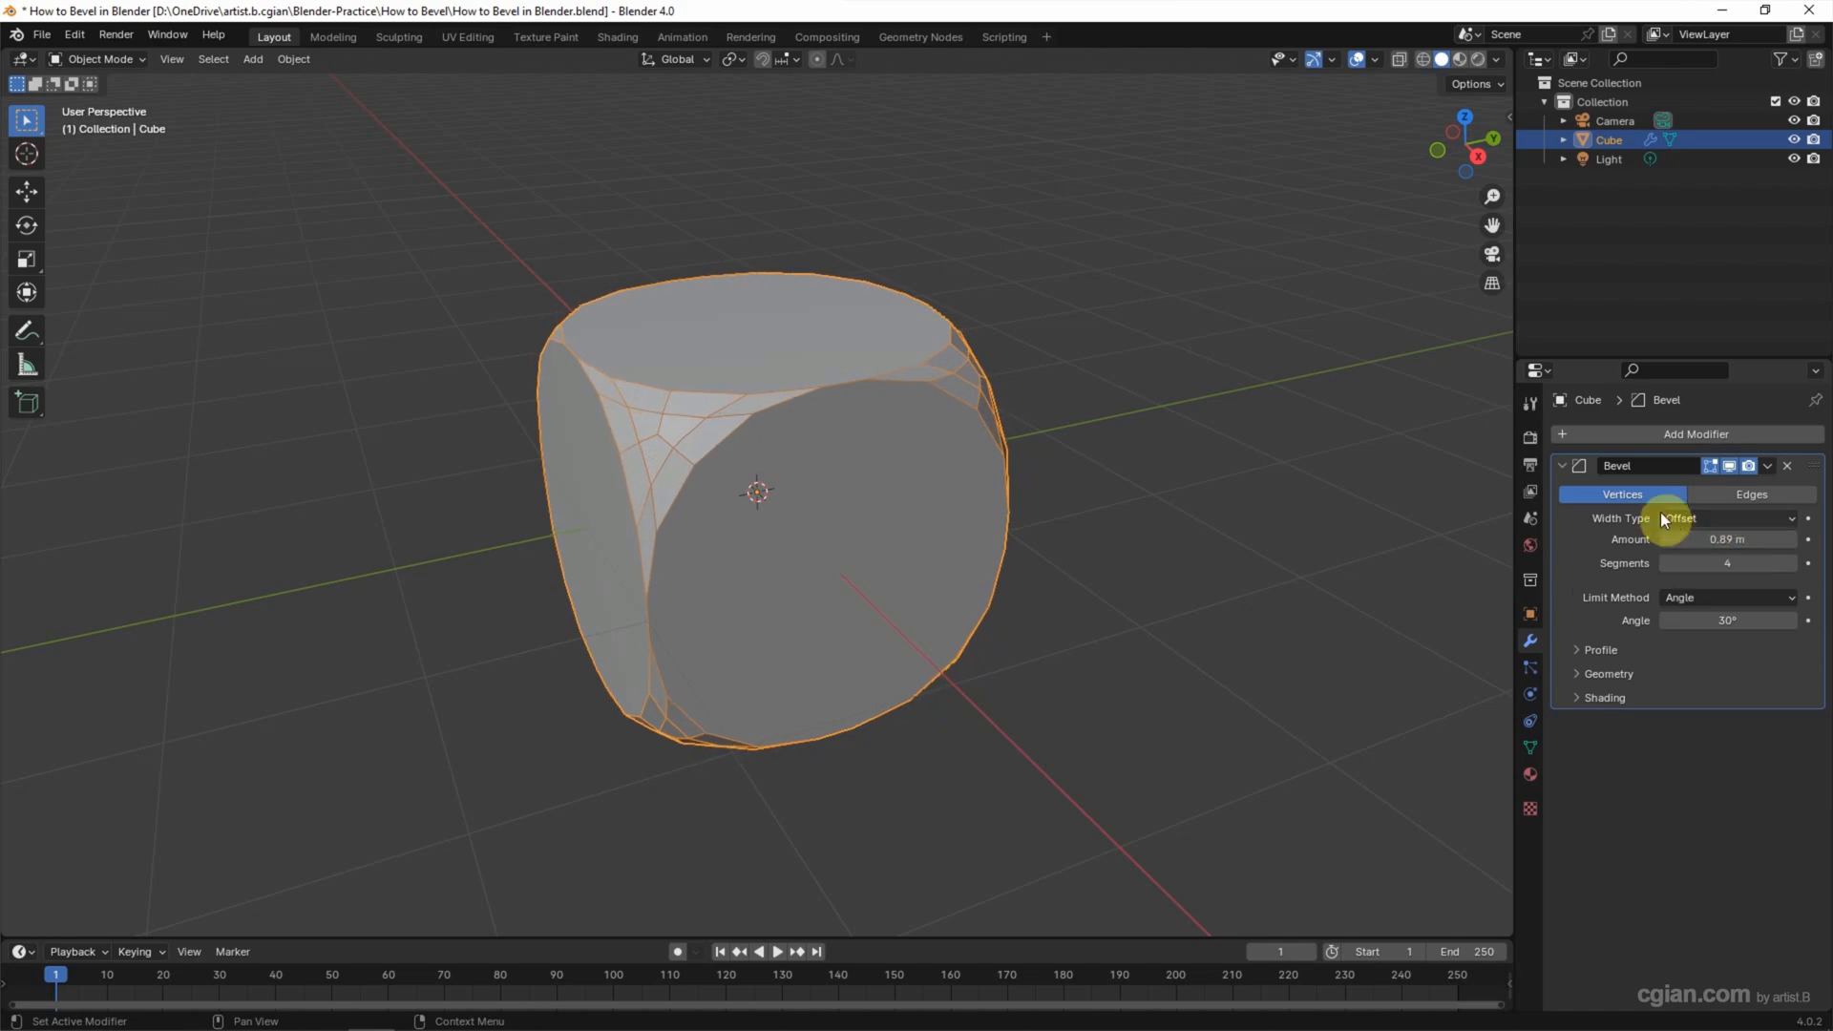
mouse_move(1652, 441)
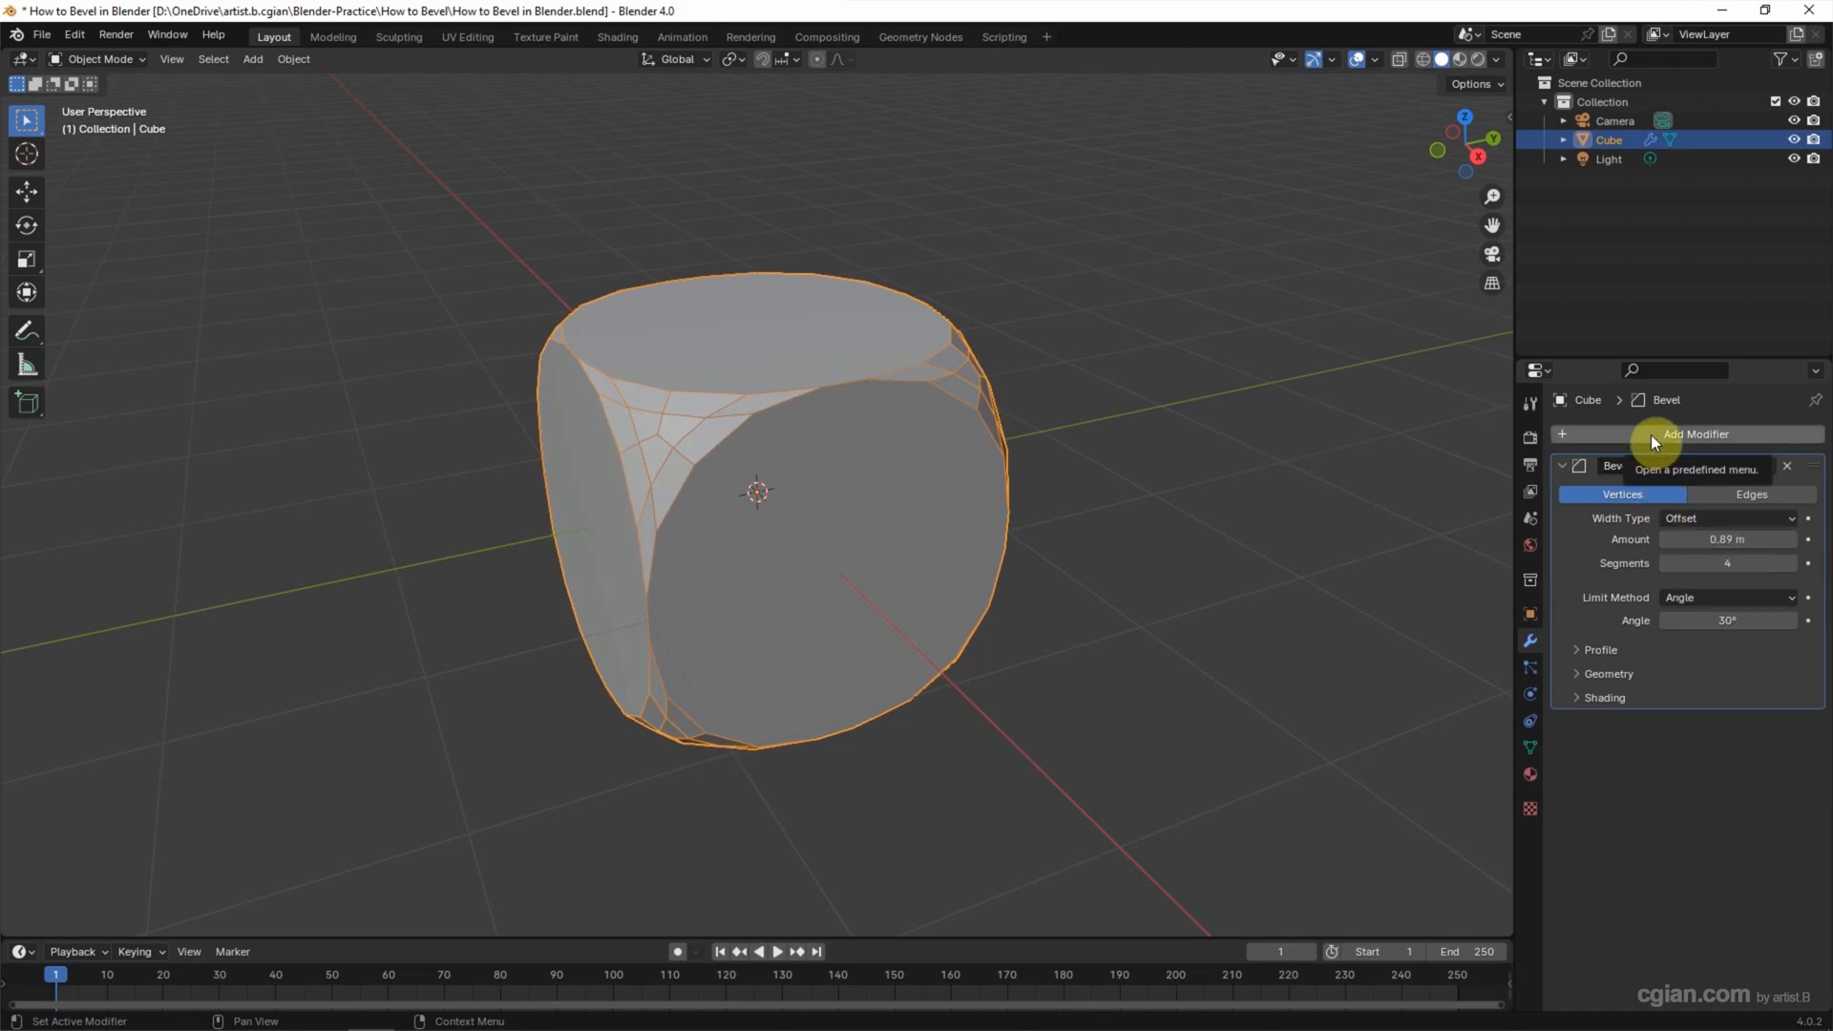